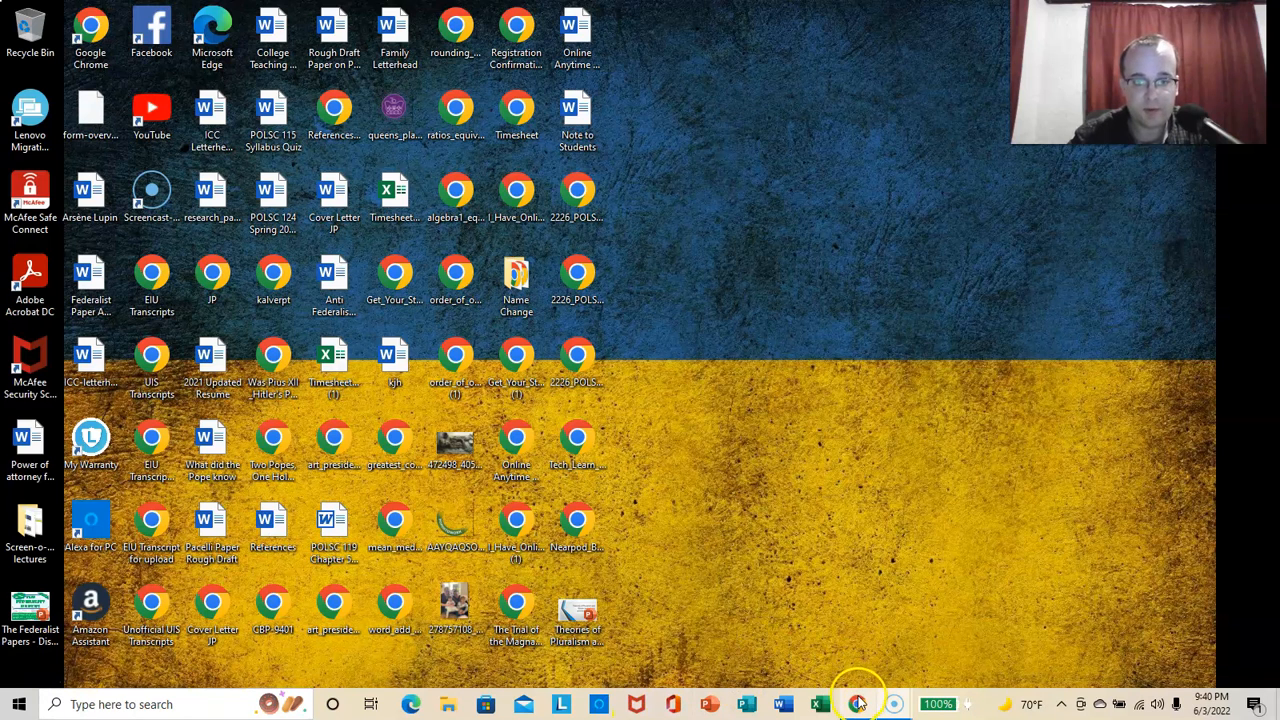
mouse_move(858, 704)
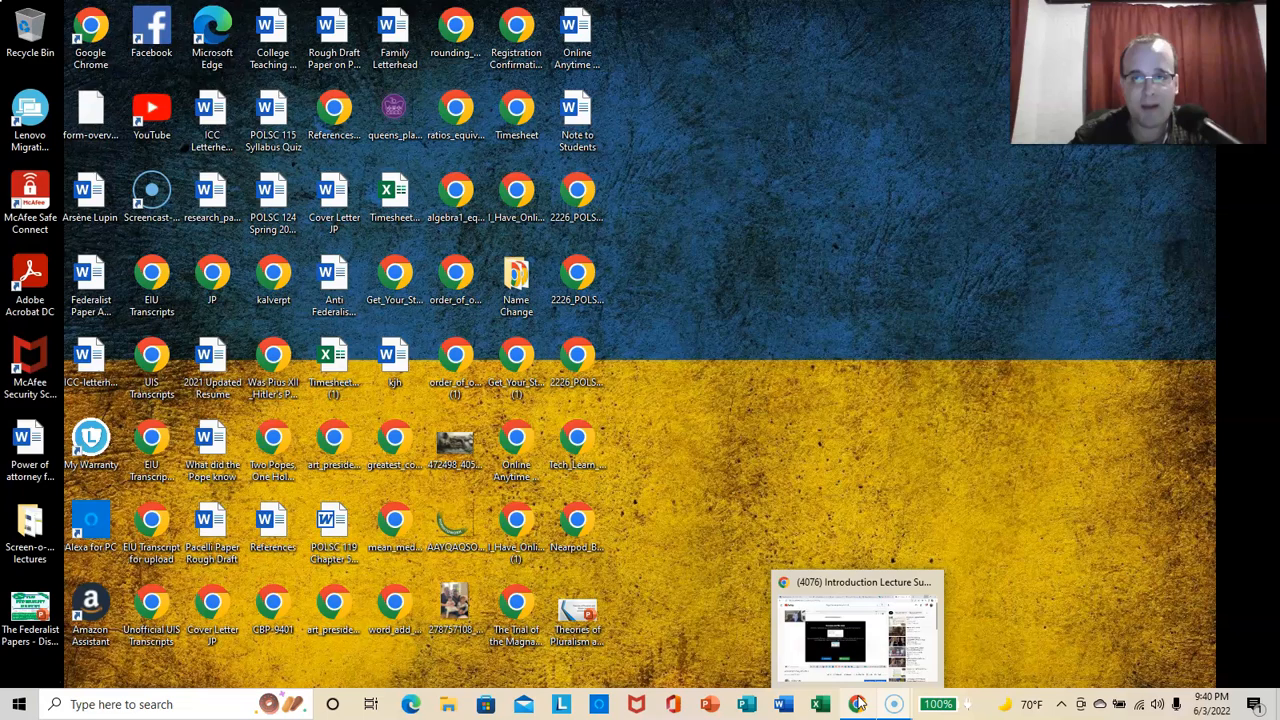
Step: Bring up the Flipgrid tab, log in, then sign out of the educator account from the profile menu
click(856, 624)
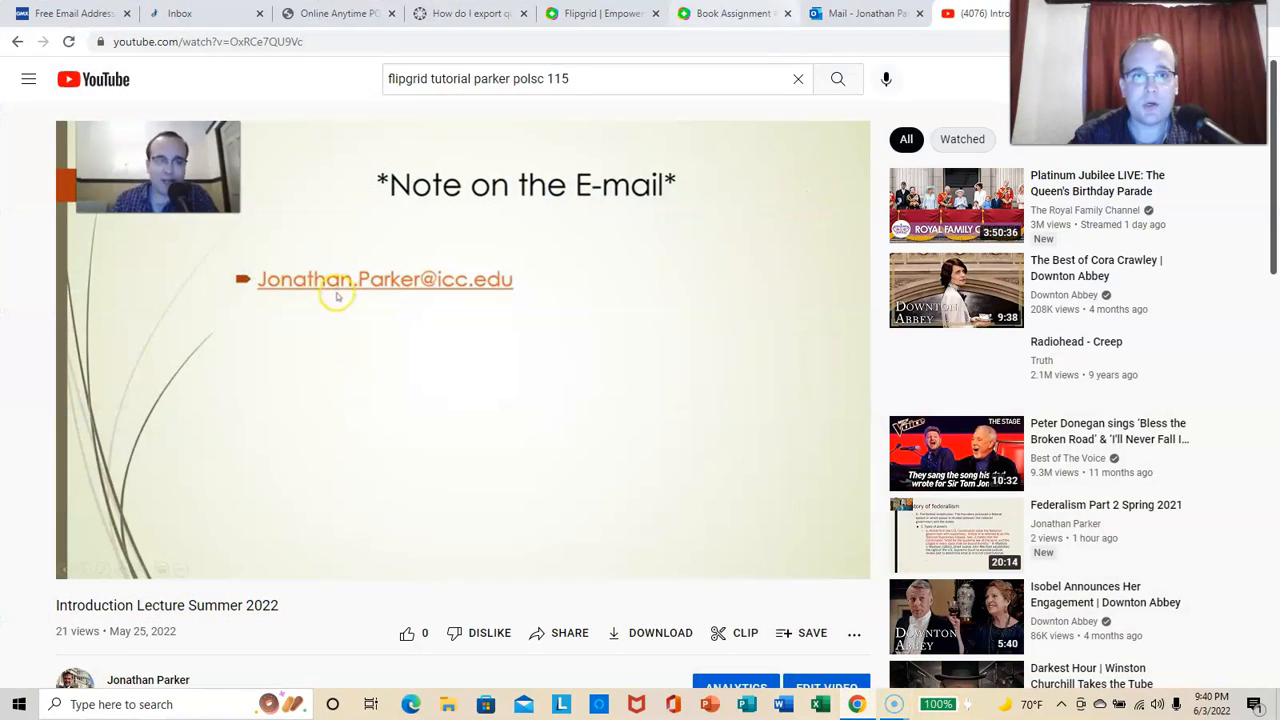
click(462, 348)
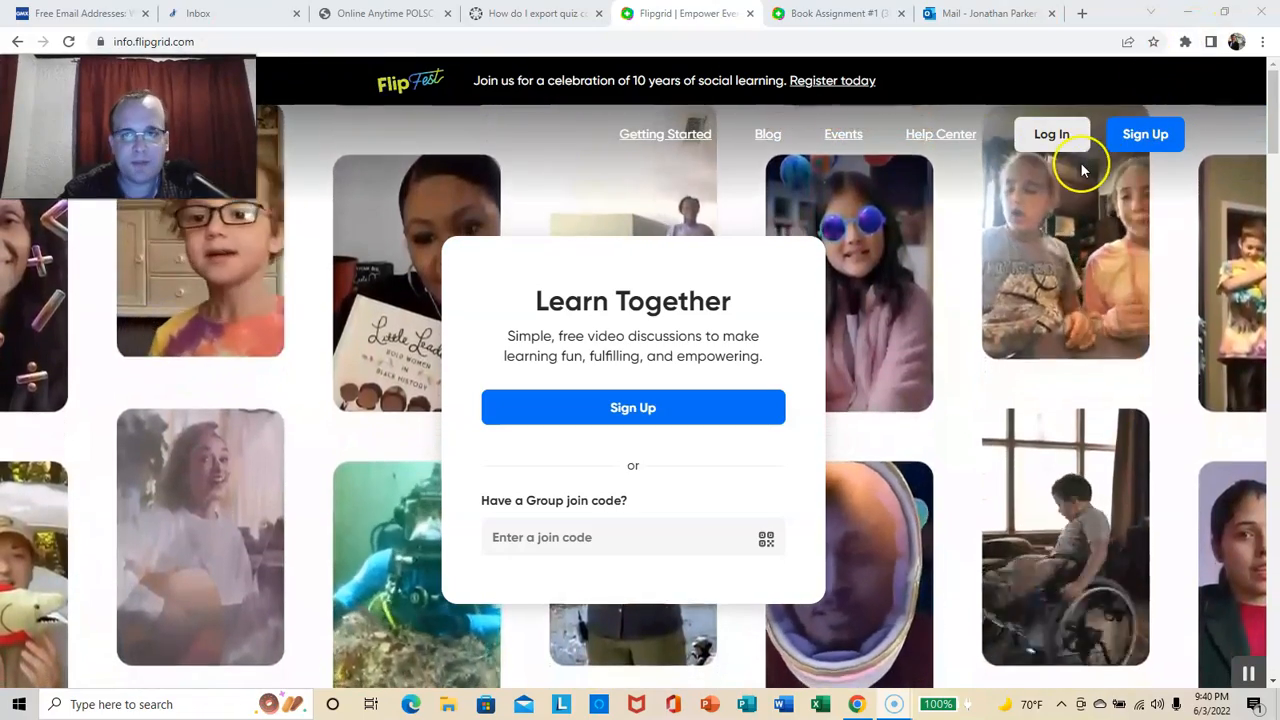
click(1052, 132)
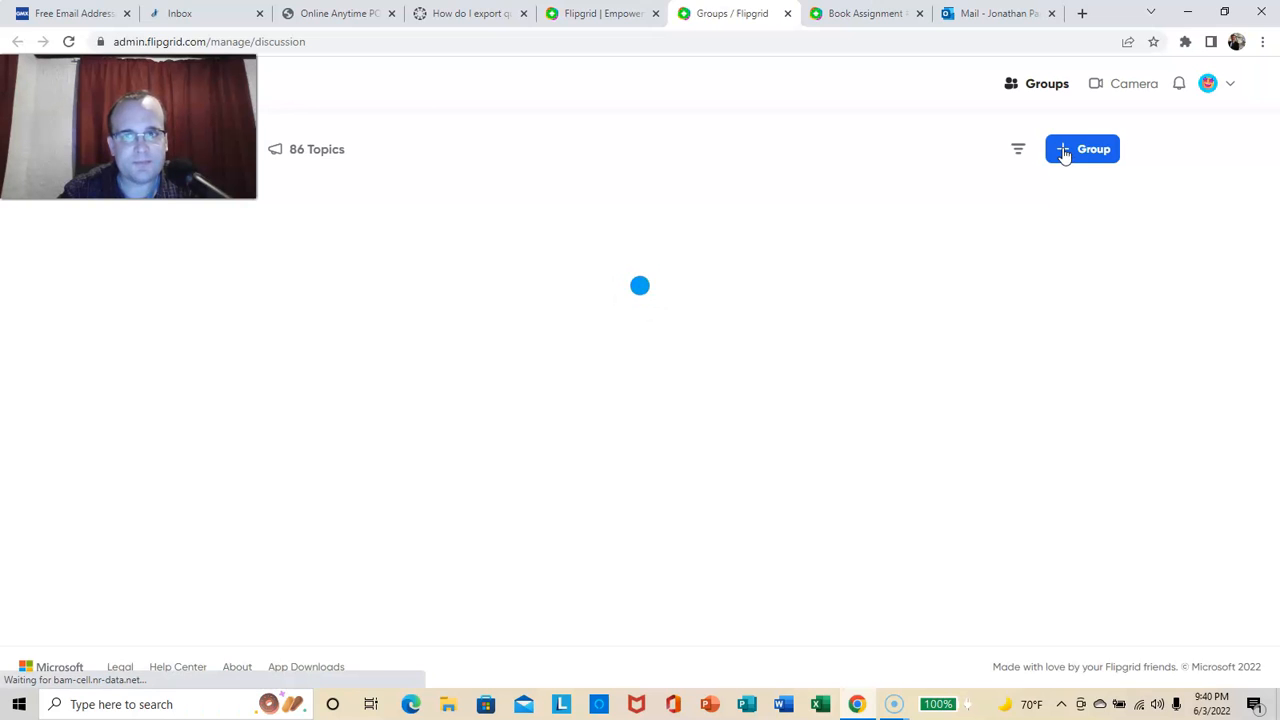
click(1208, 84)
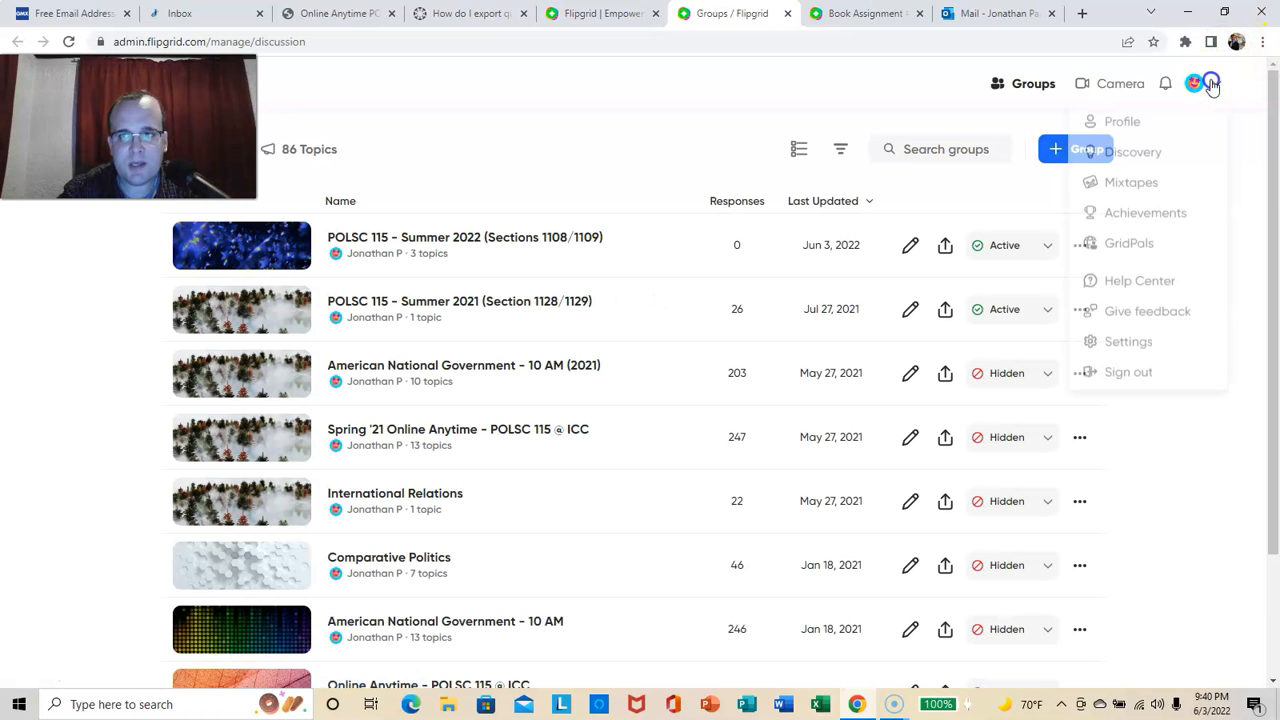
click(1128, 370)
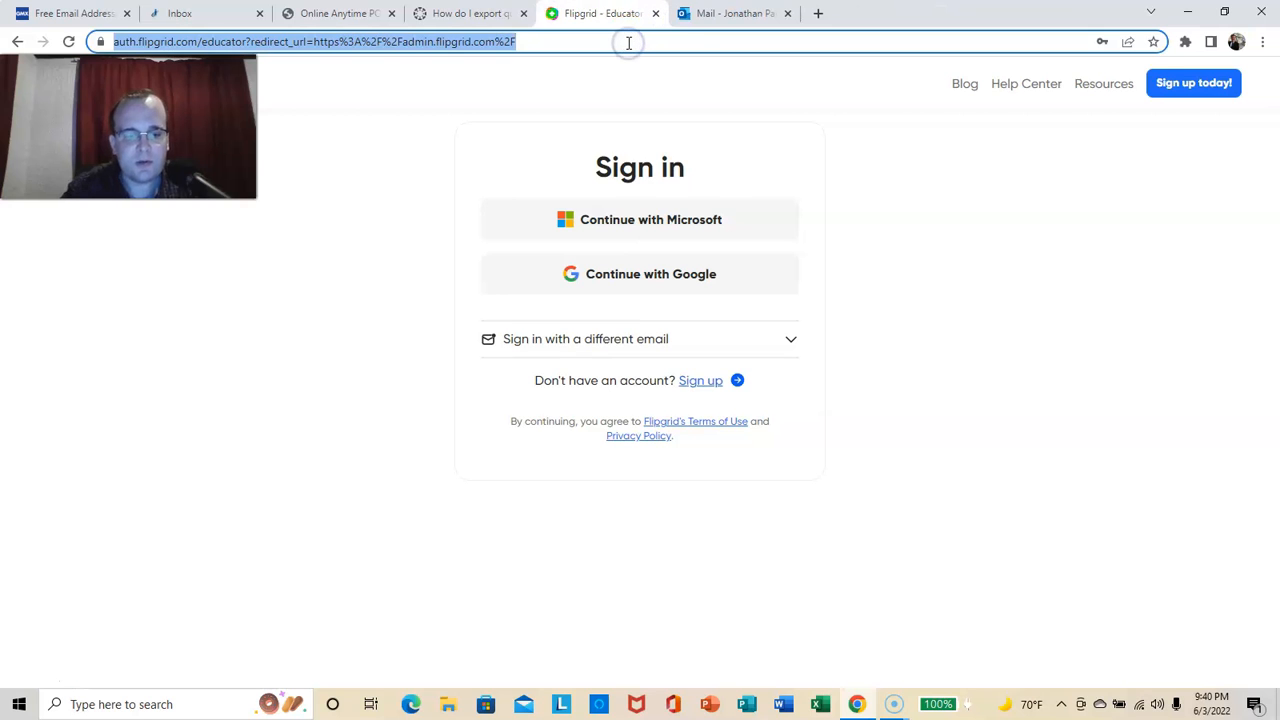
Step: Sign back in through Sign up with Microsoft, choosing the school Microsoft account
text(flu)
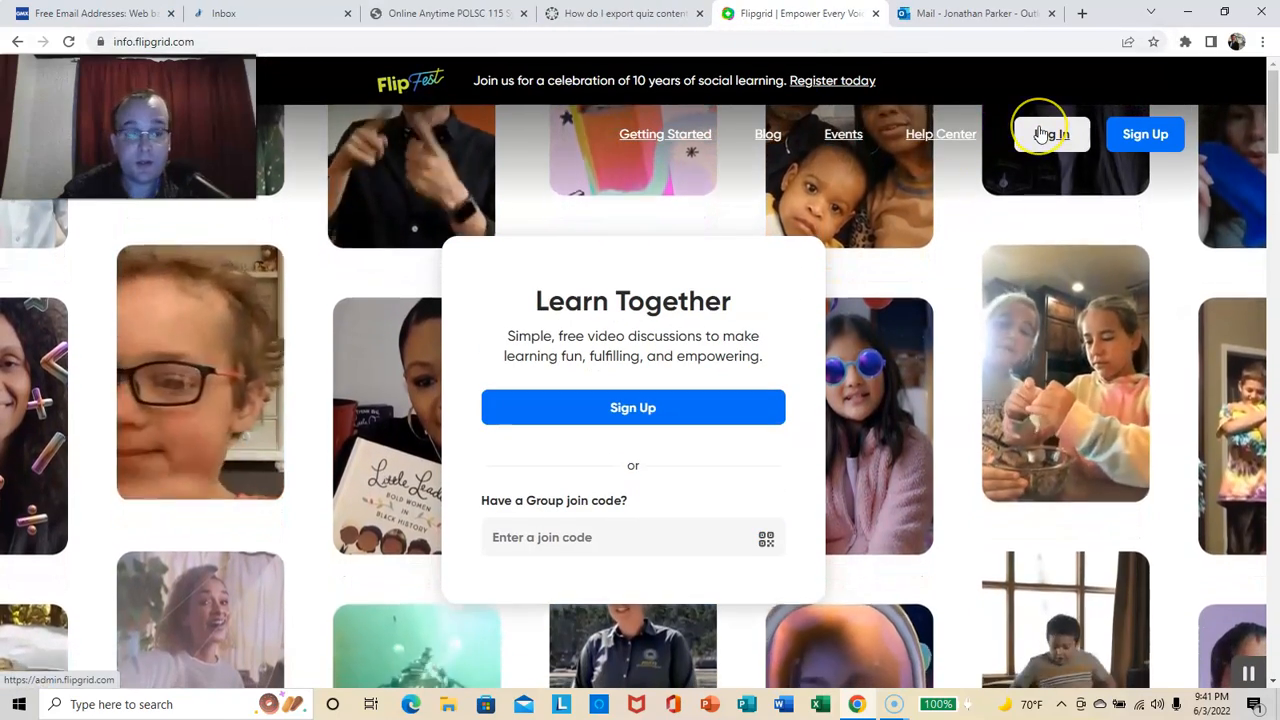
click(1050, 134)
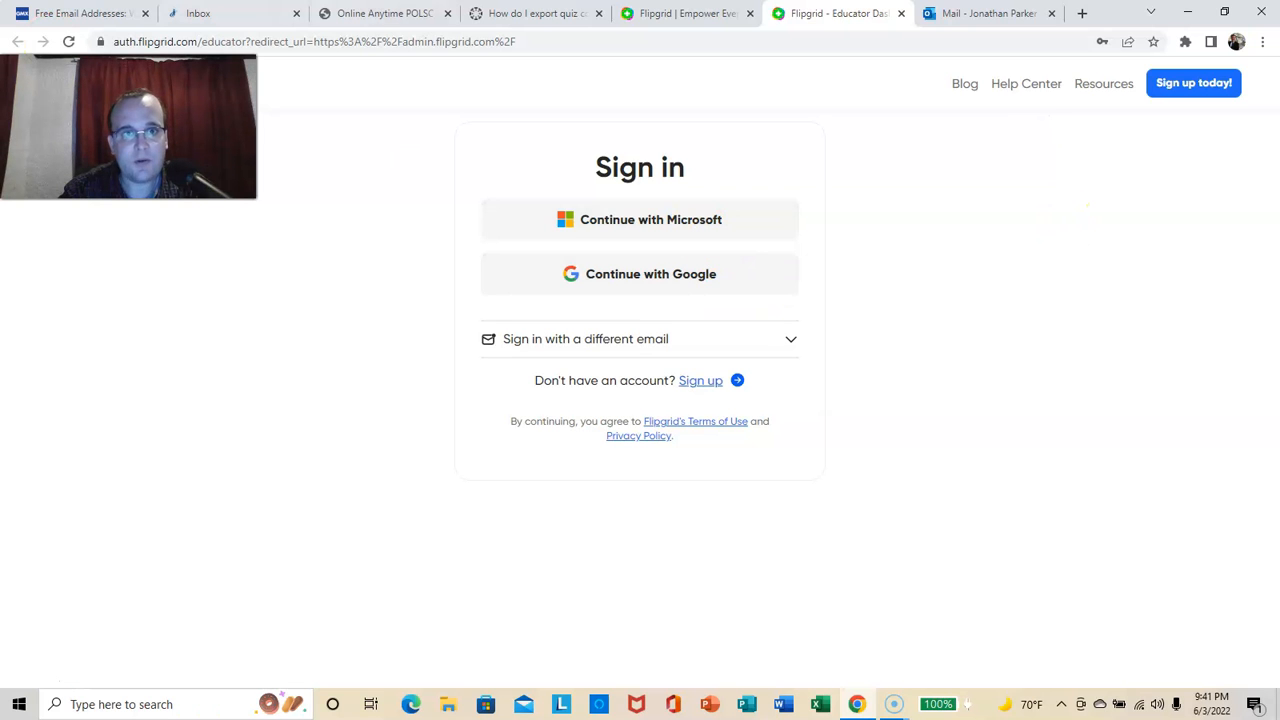
click(700, 380)
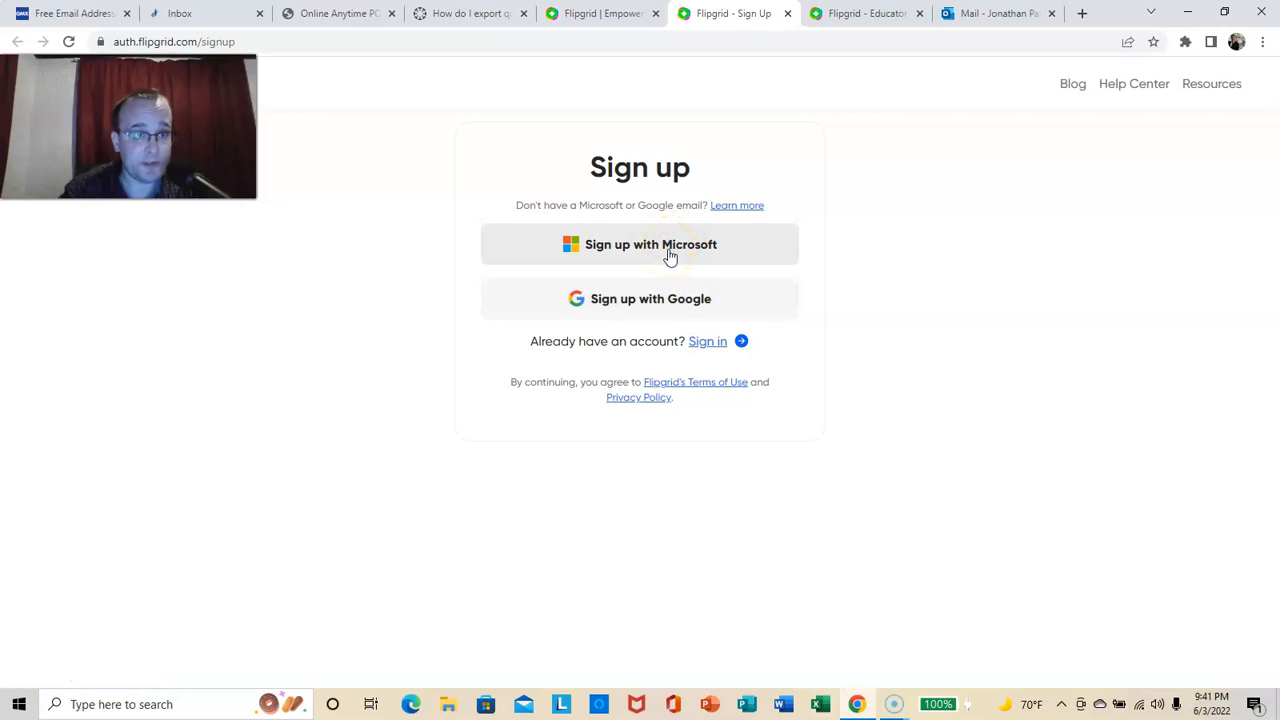
click(640, 244)
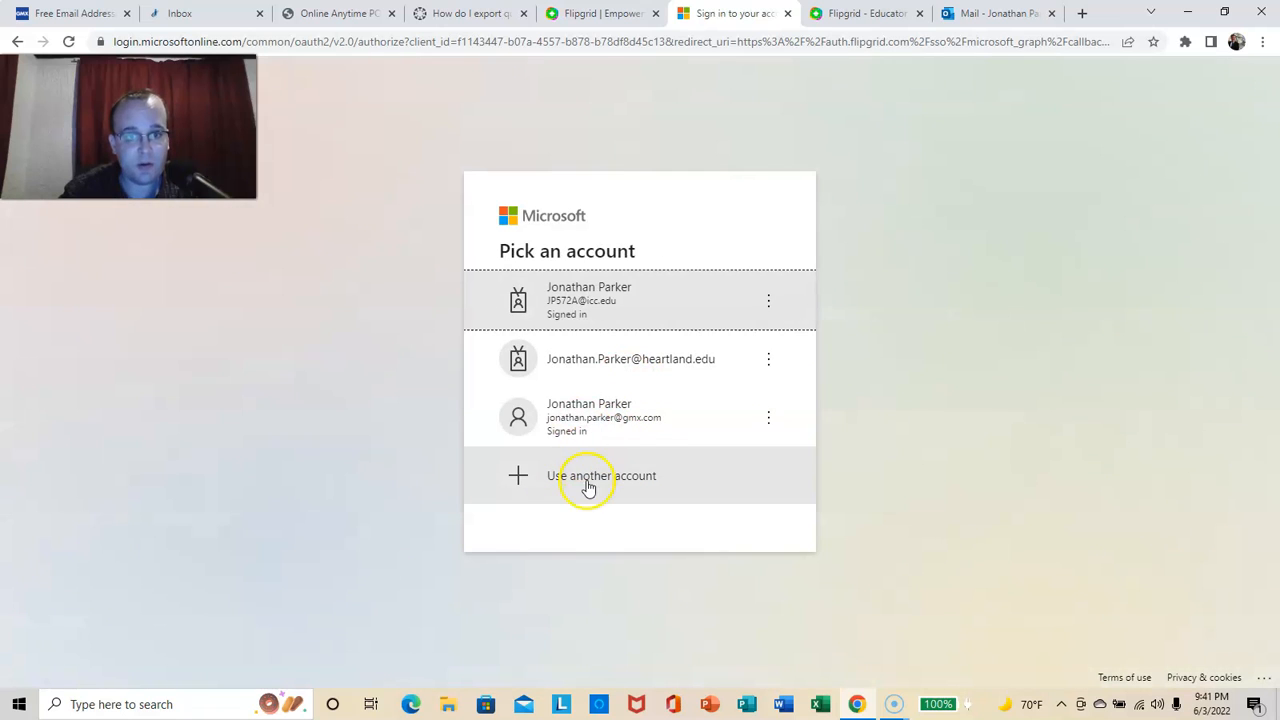
mouse_move(630, 336)
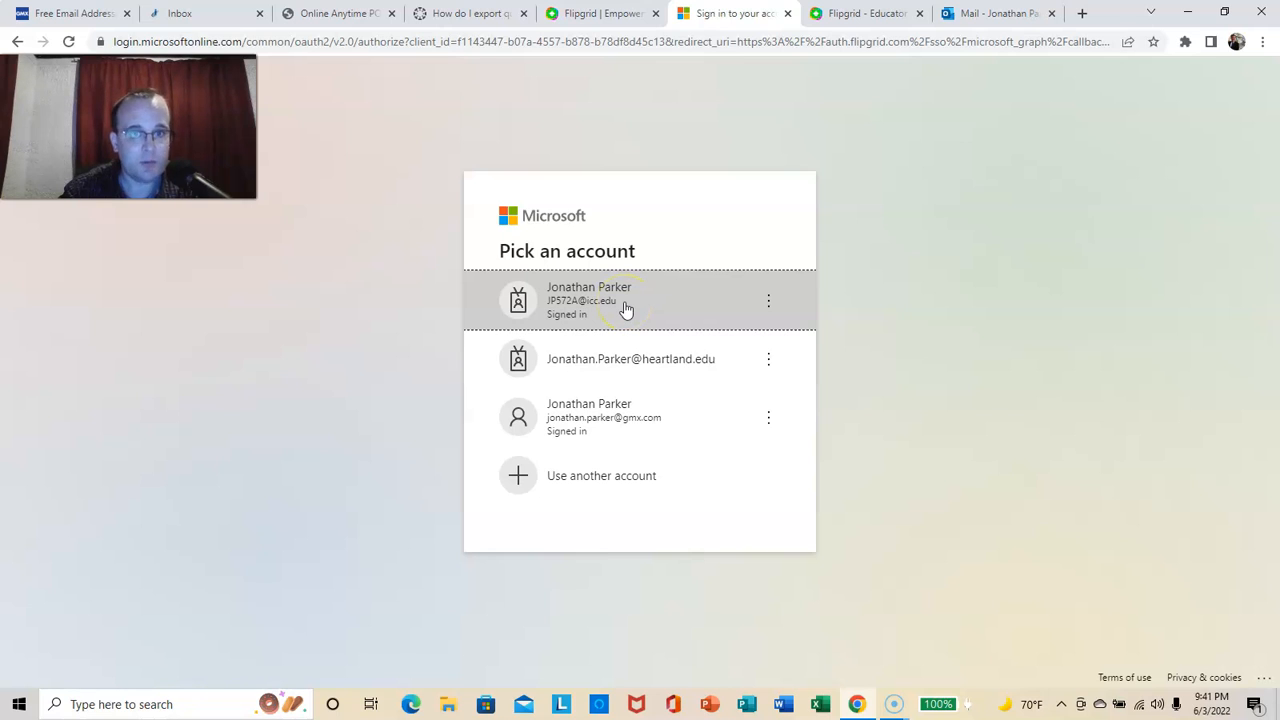
click(620, 300)
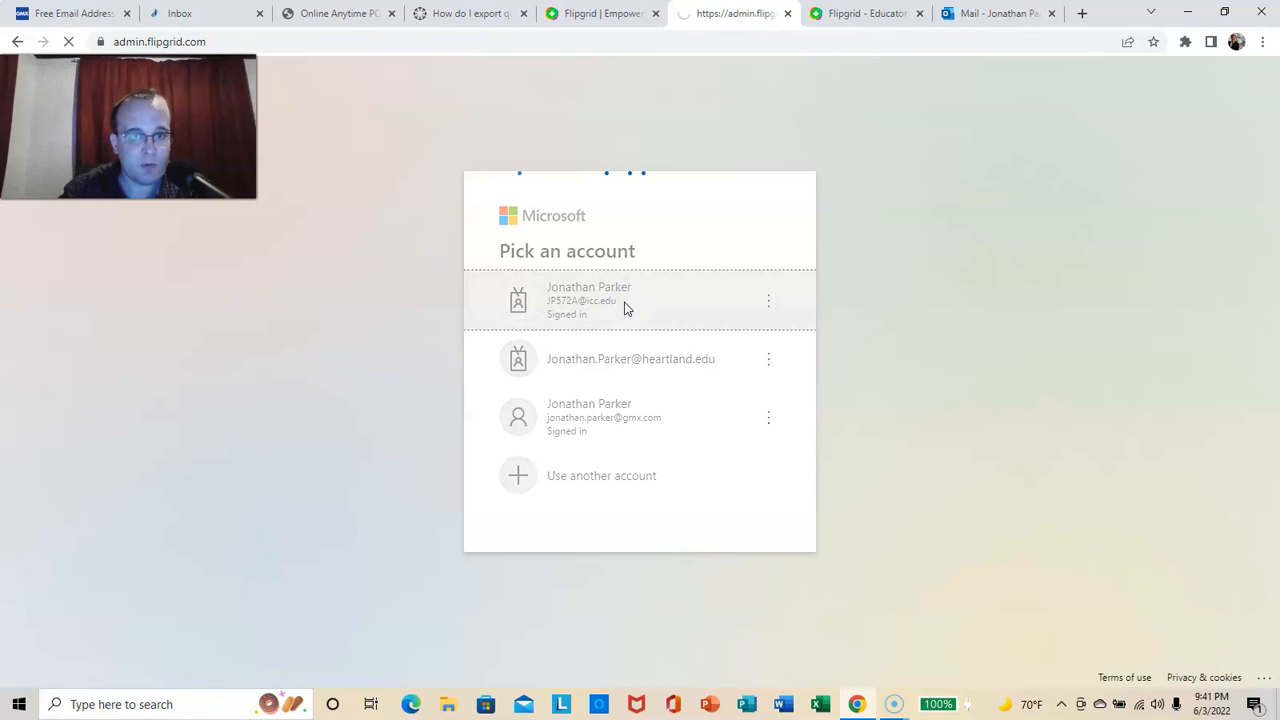
Step: Let sign-in finish and land on the Groups dashboard headed by POLSC 115 - Summer 2022
click(600, 300)
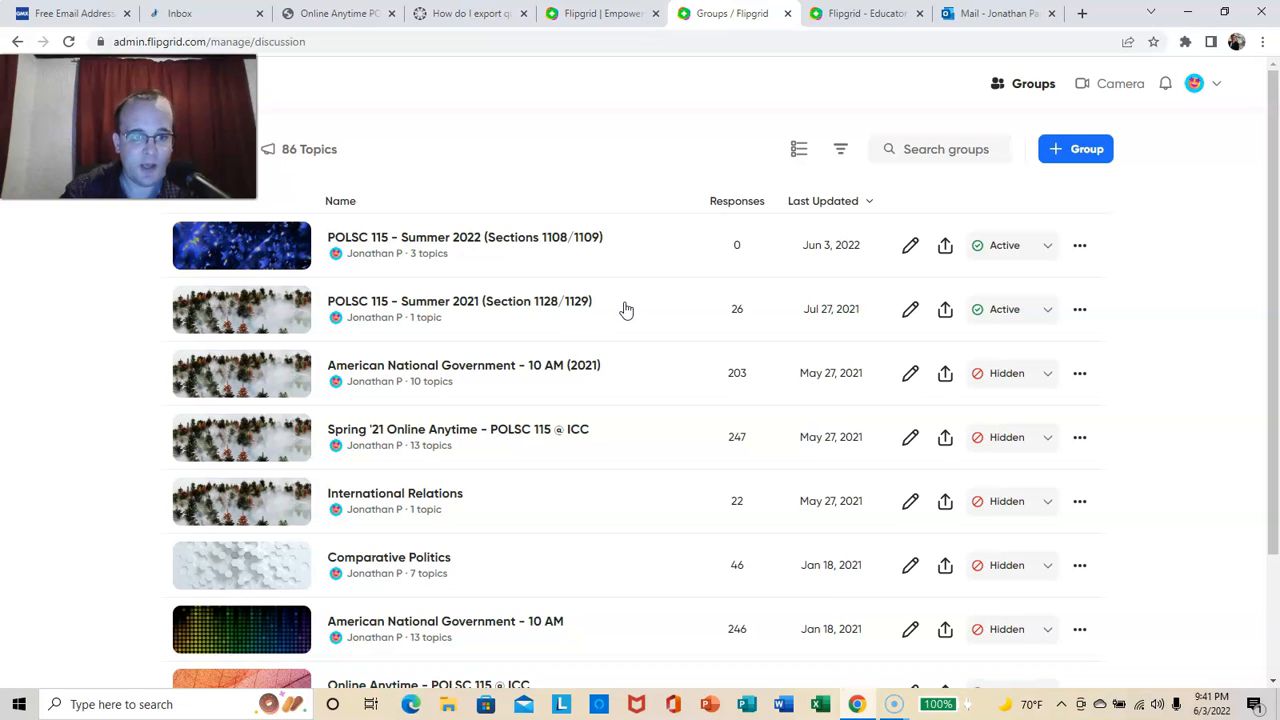
mouse_move(544, 284)
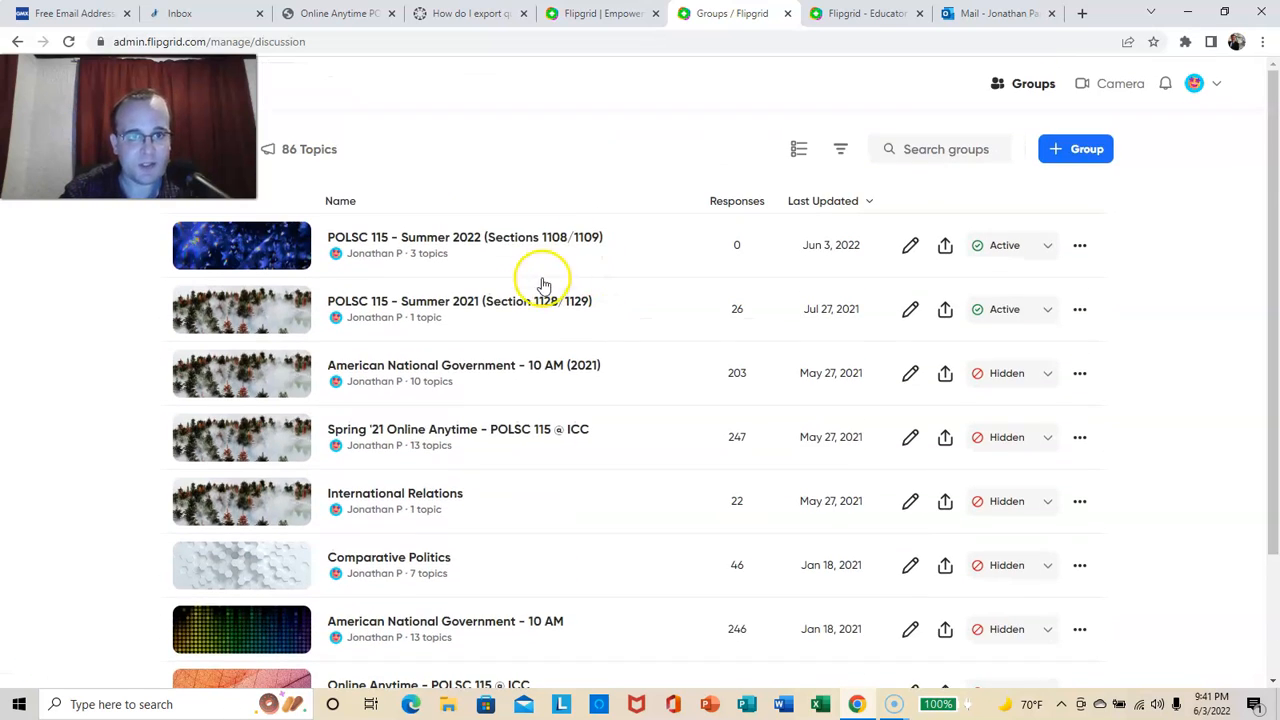
mouse_move(556, 284)
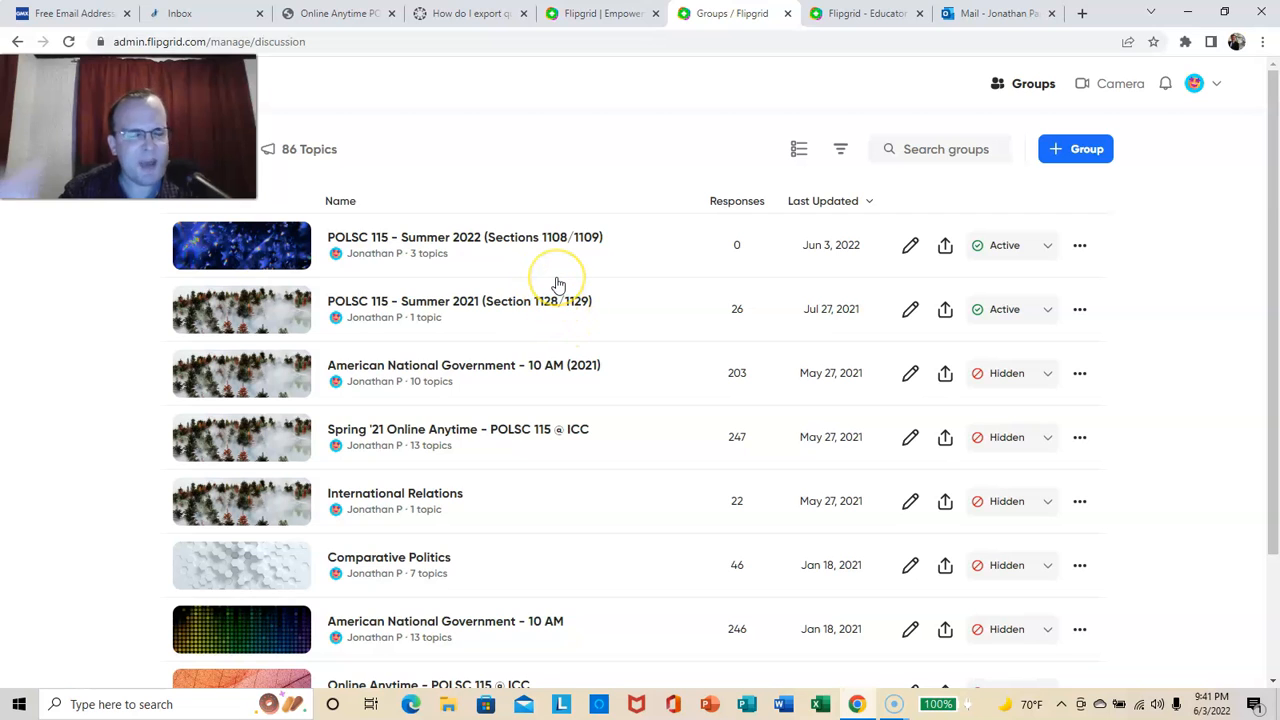
mouse_move(964, 68)
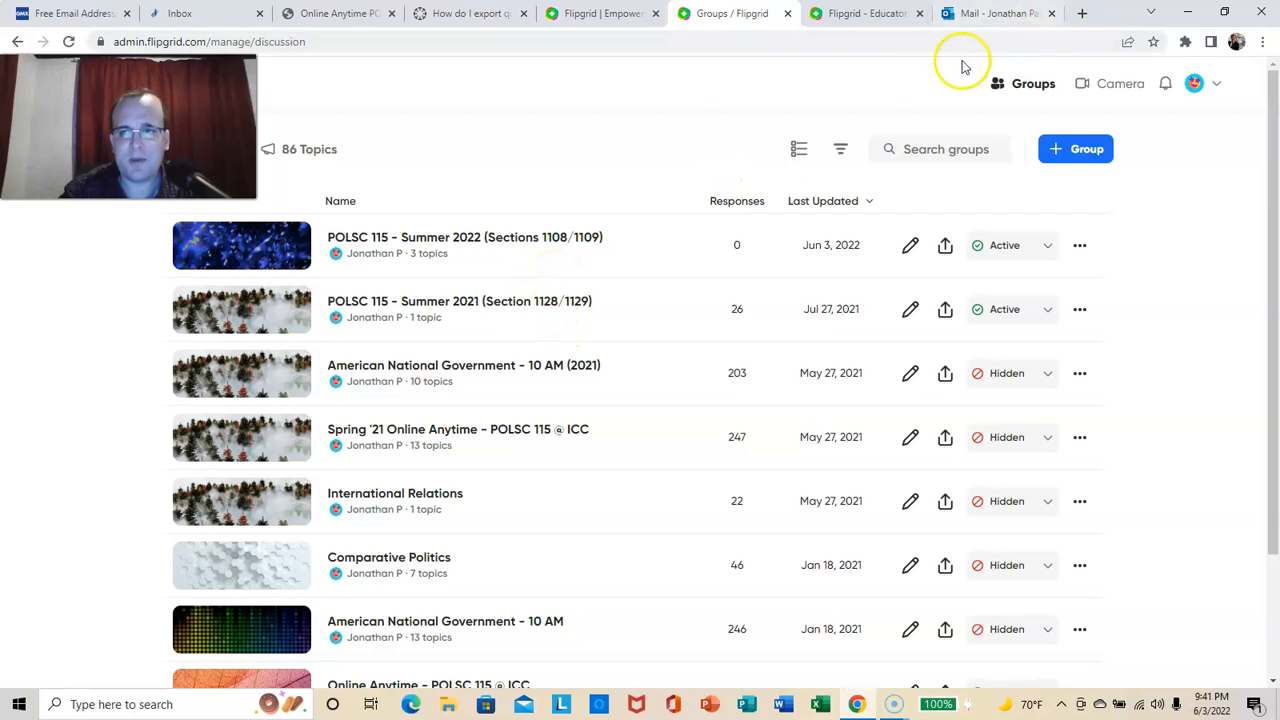
mouse_move(490, 250)
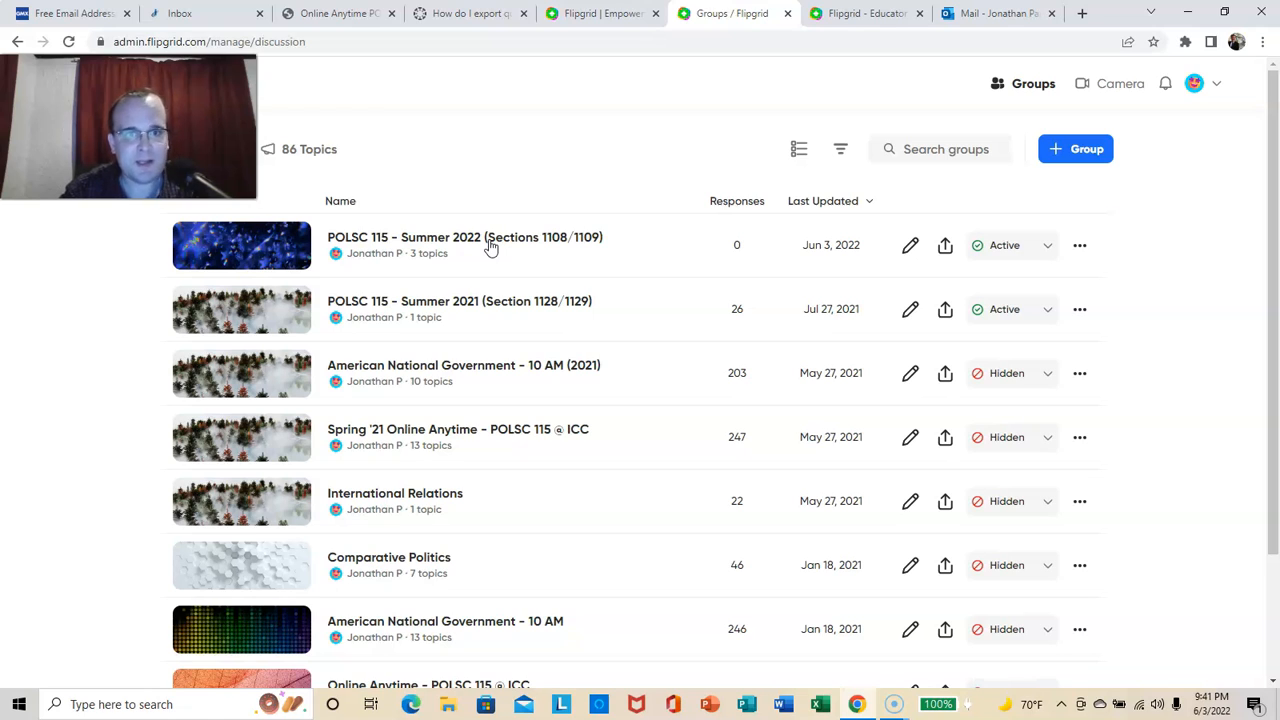
Step: Open the POLSC 115 - Summer 2022 group and then its Introduction topic
click(464, 236)
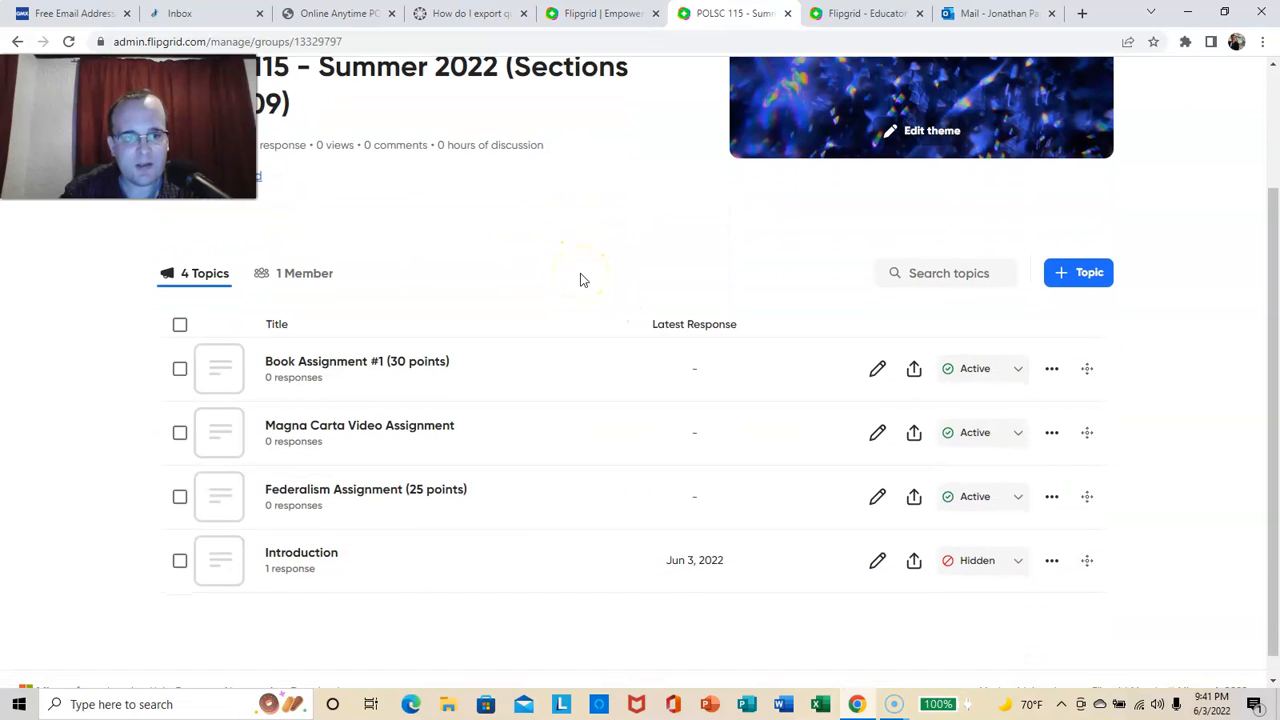
mouse_move(1086, 560)
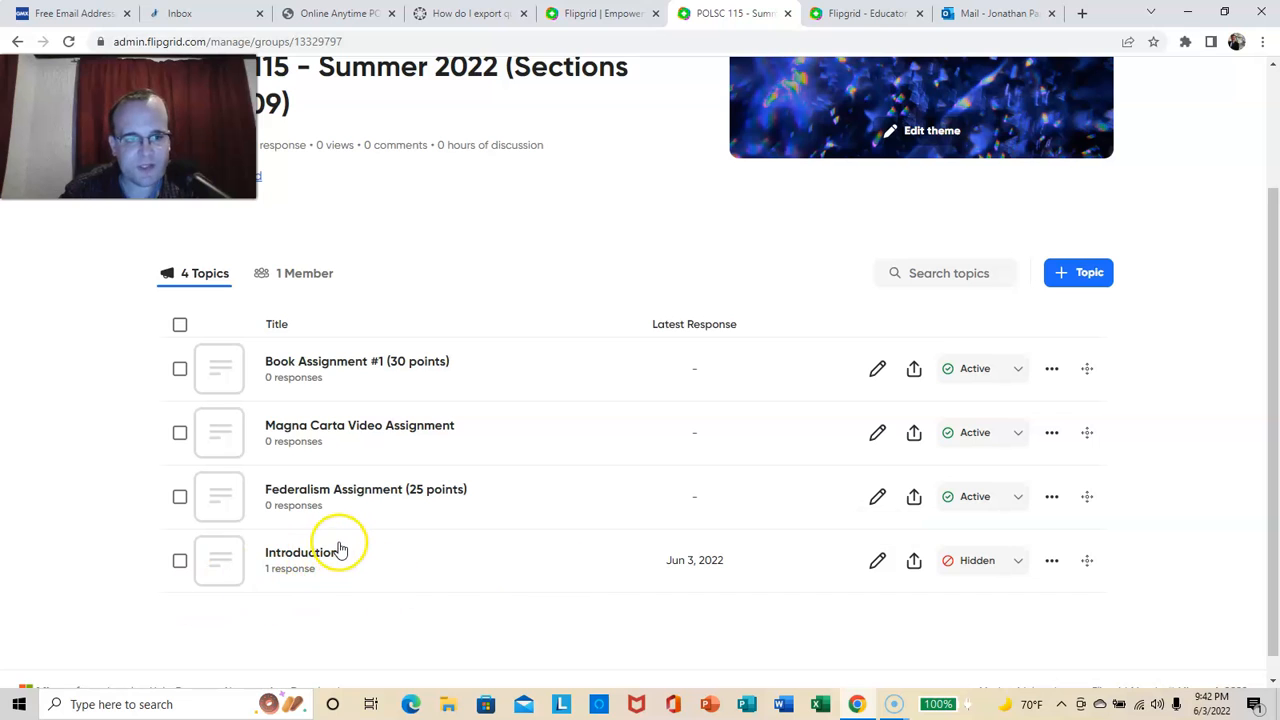
scroll(down, 3)
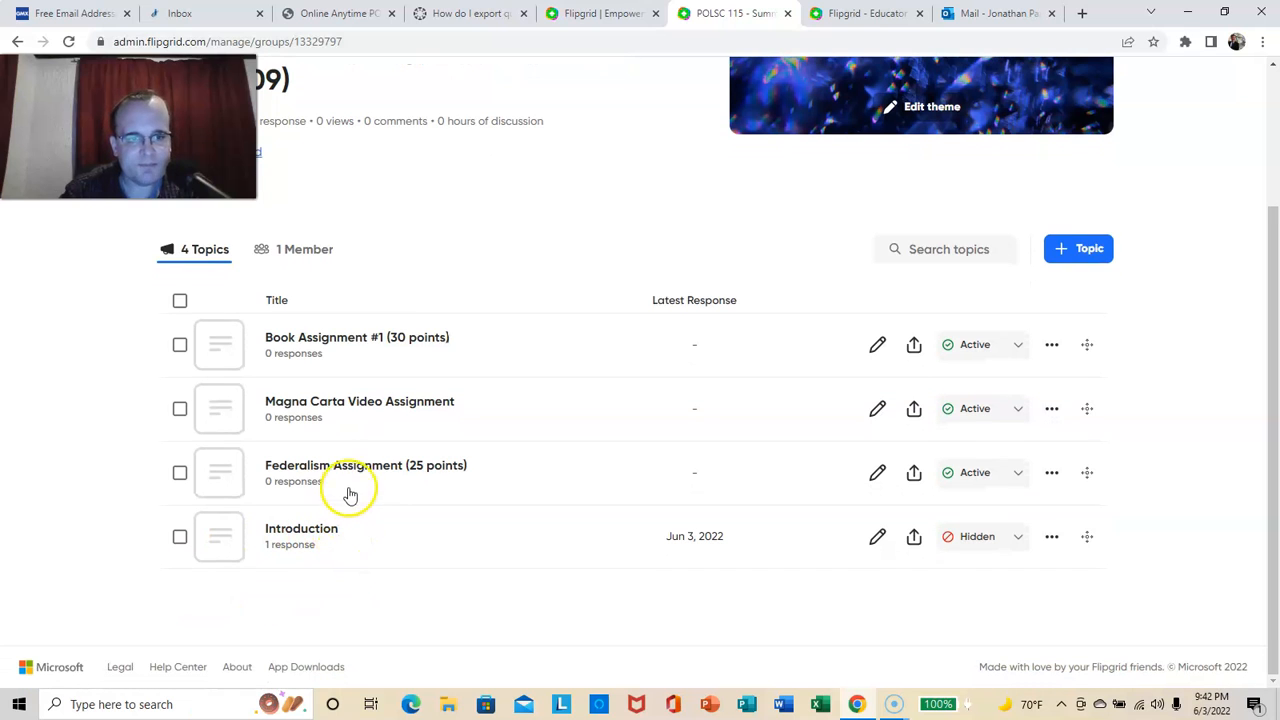
mouse_move(360, 350)
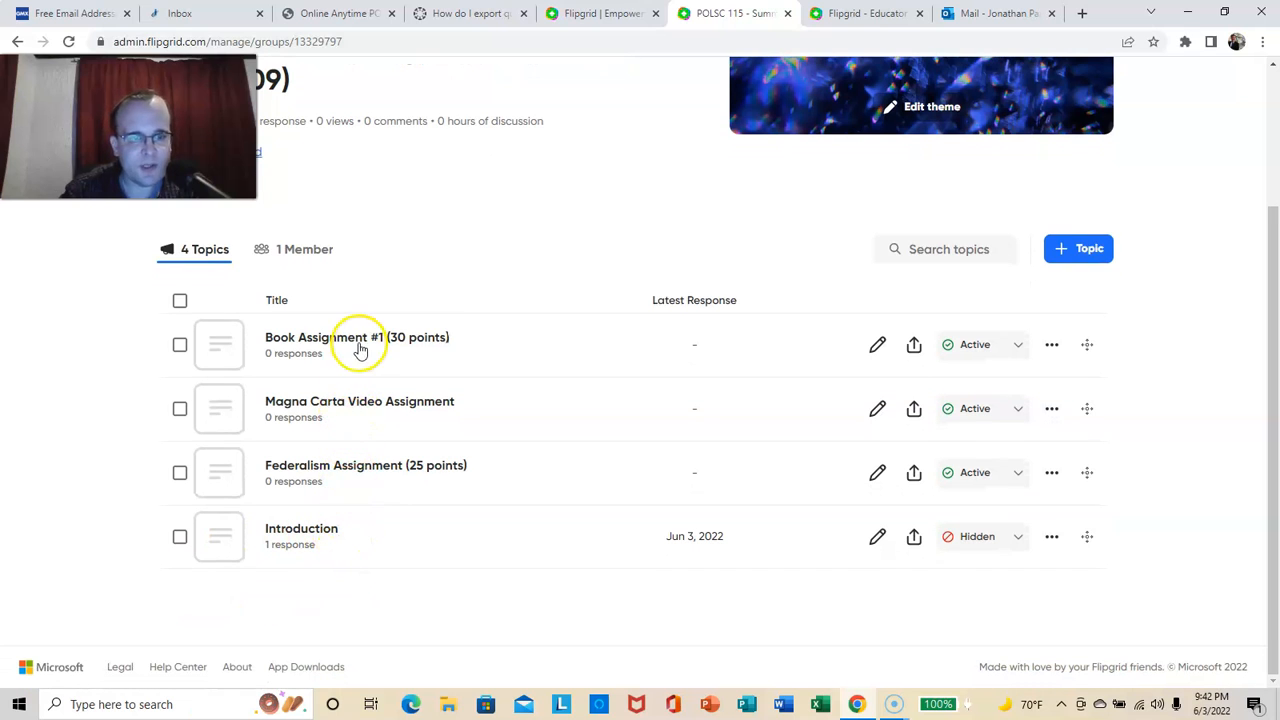
mouse_move(340, 546)
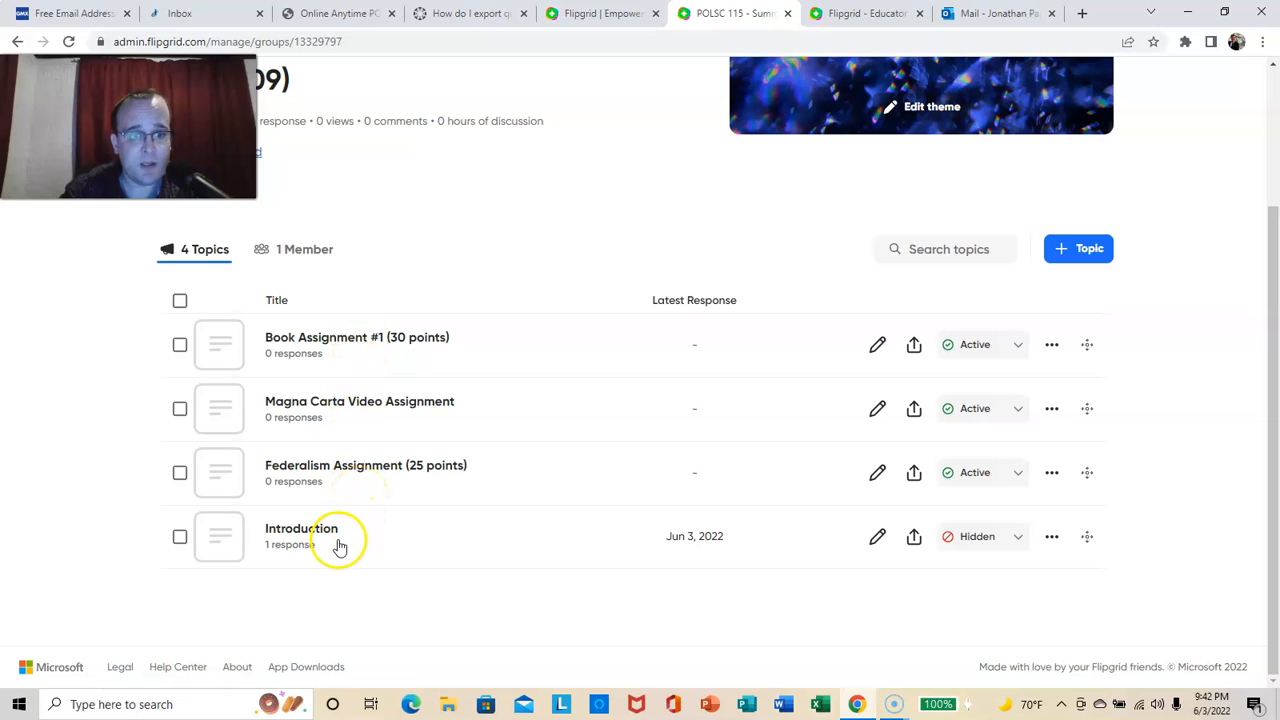
mouse_move(336, 508)
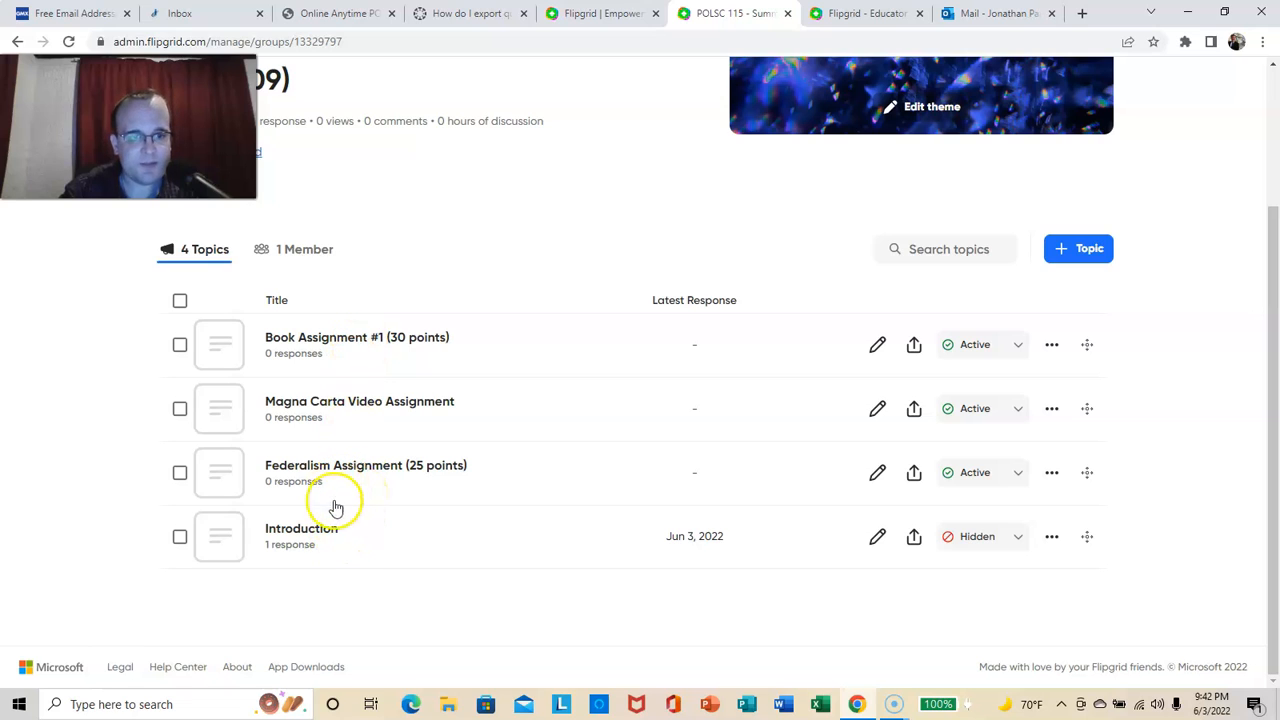
mouse_move(320, 536)
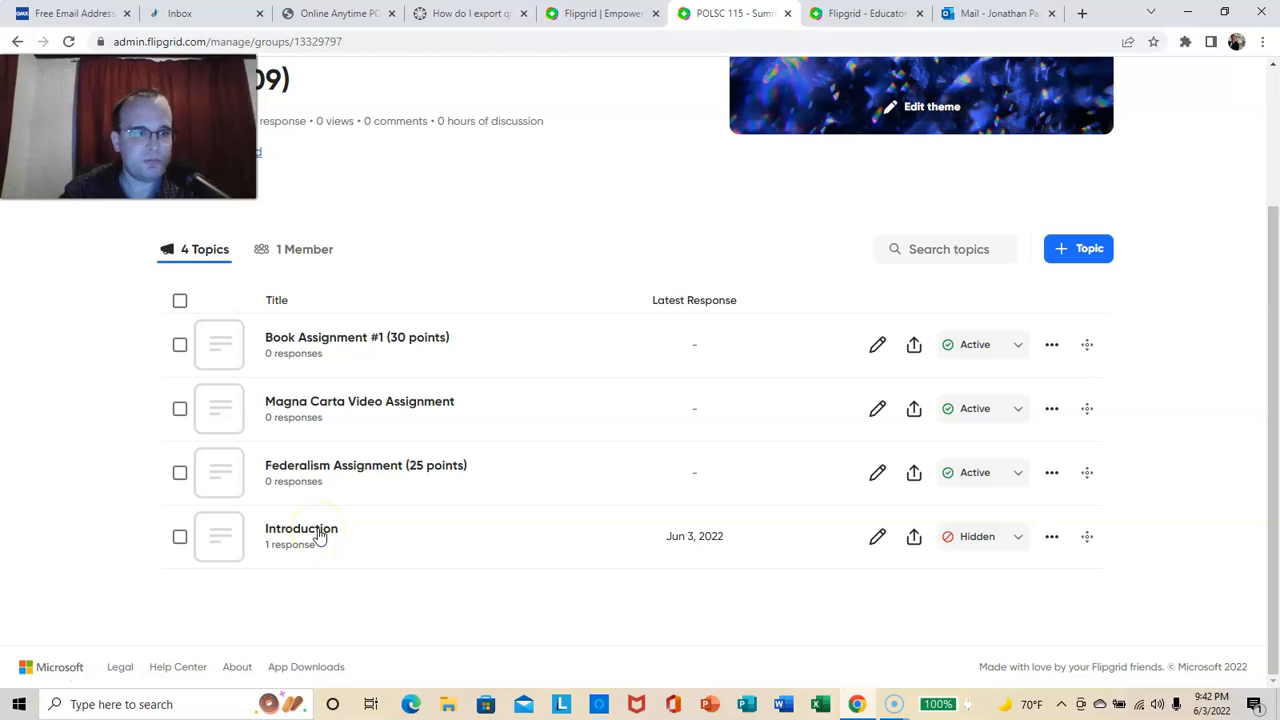
click(300, 528)
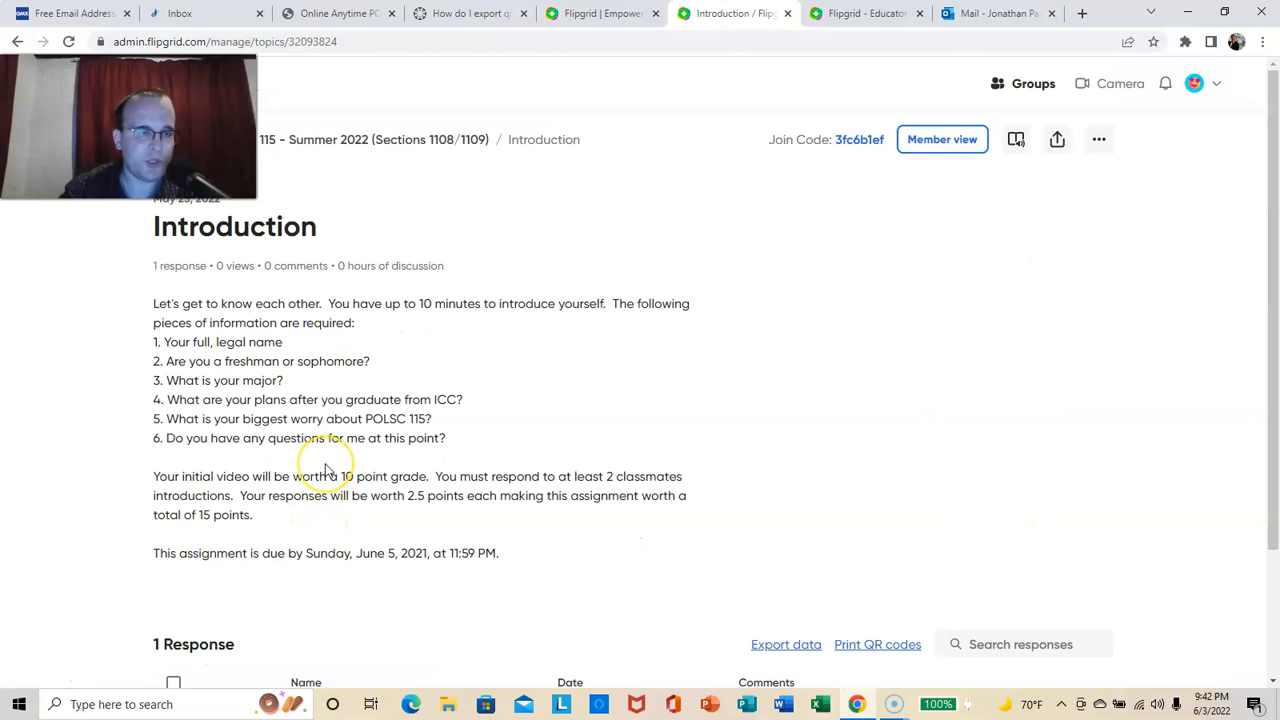
mouse_move(322, 432)
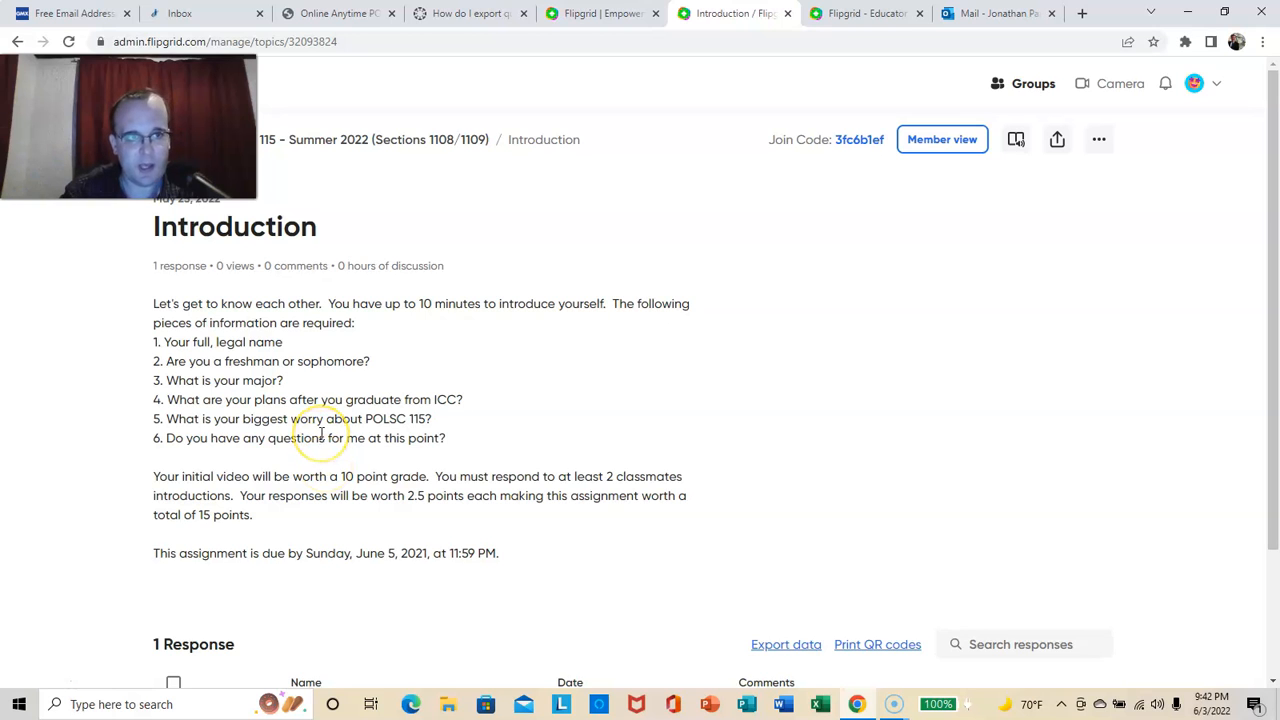
scroll(down, 3)
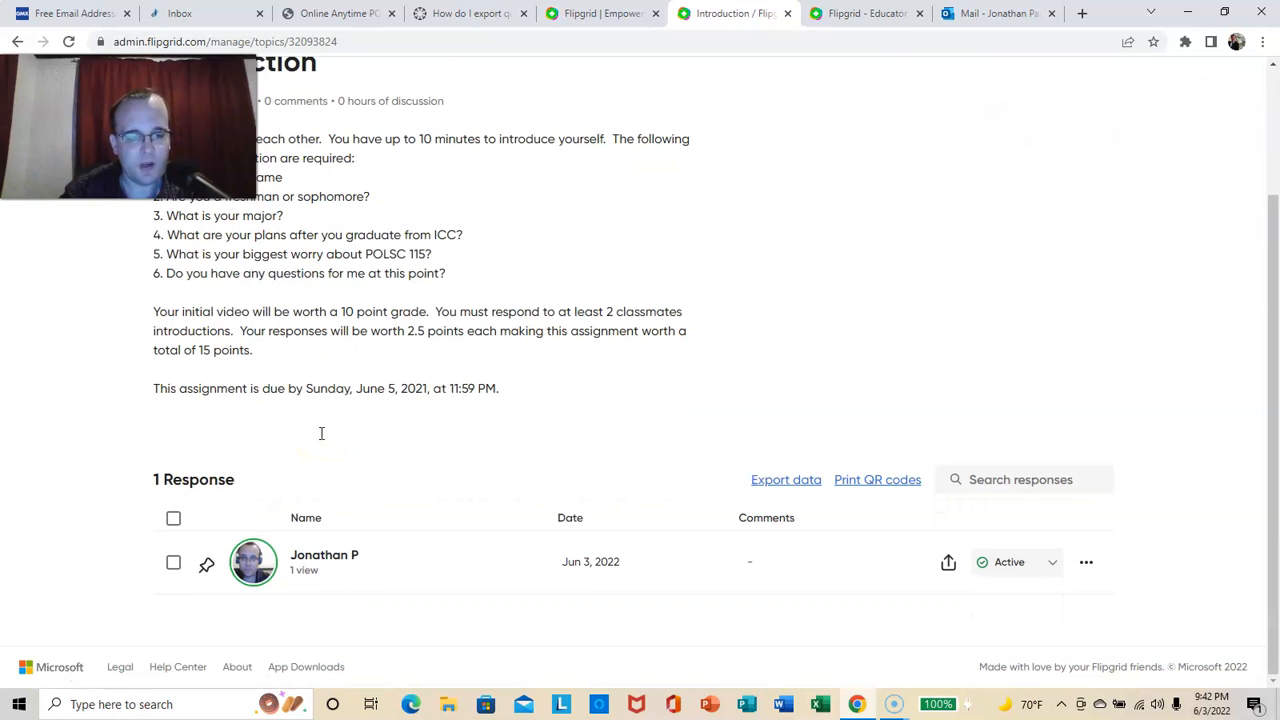
scroll(up, 3)
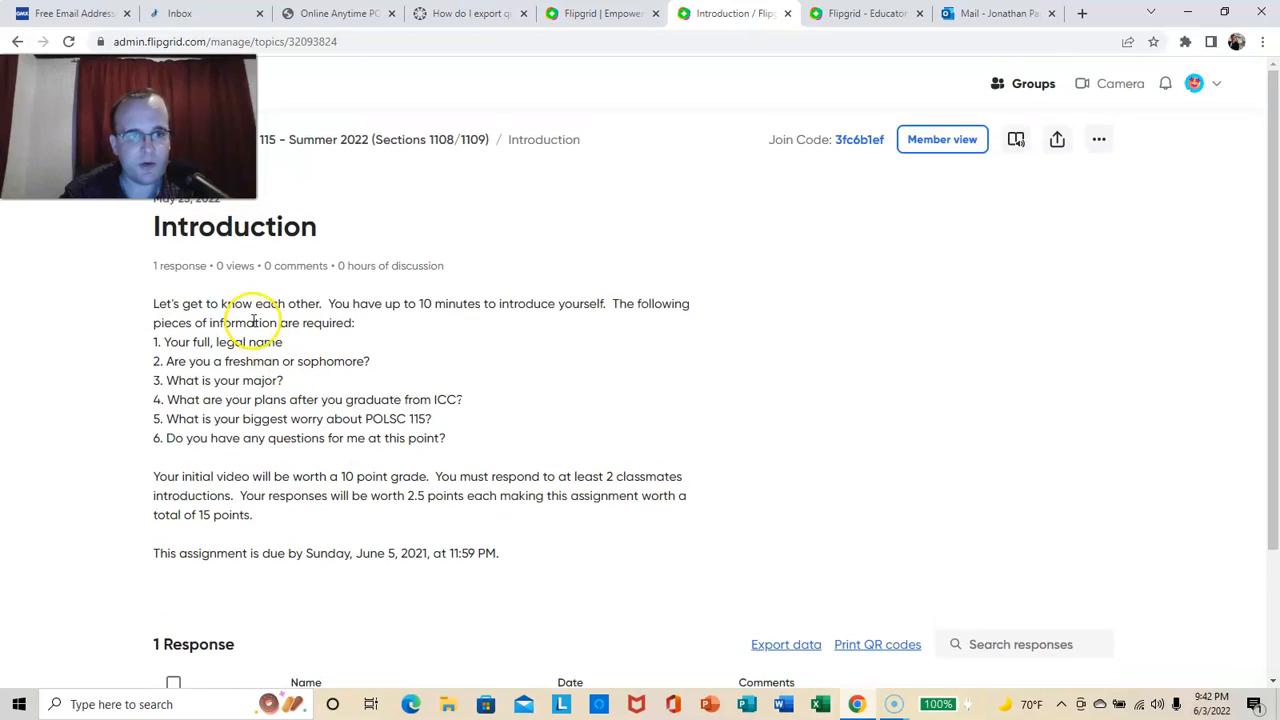
mouse_move(548, 344)
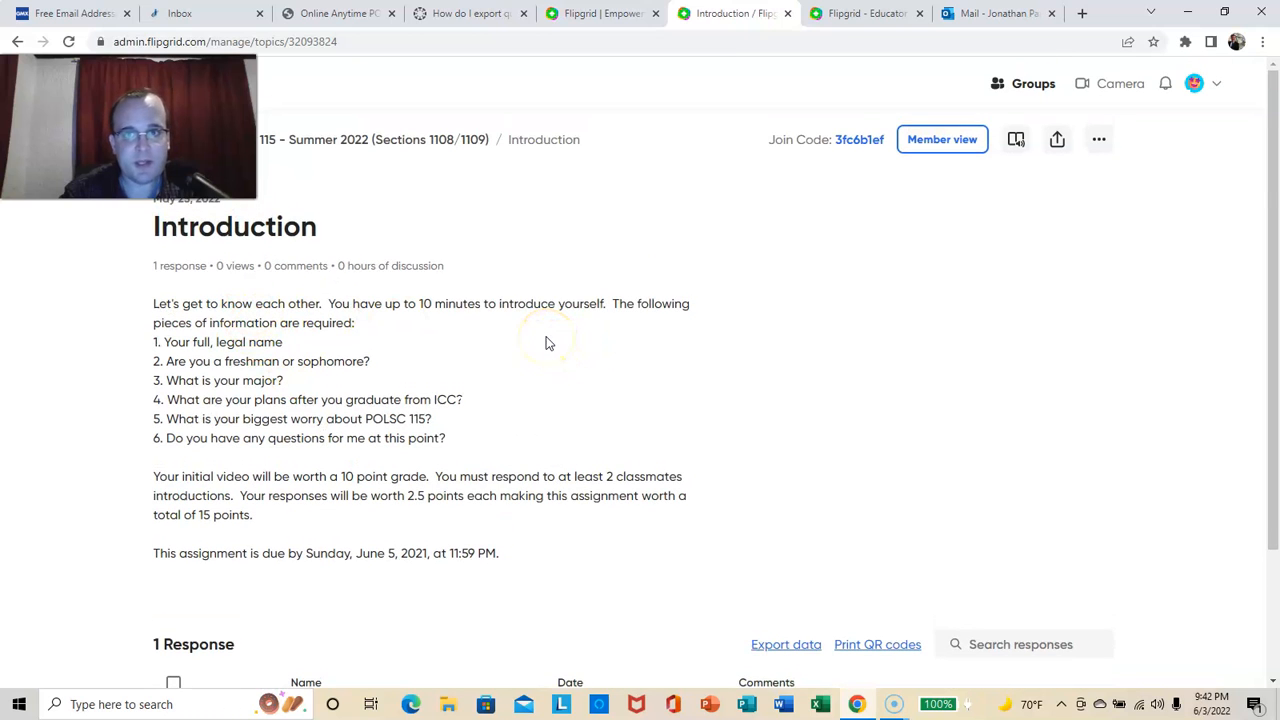
scroll(down, 3)
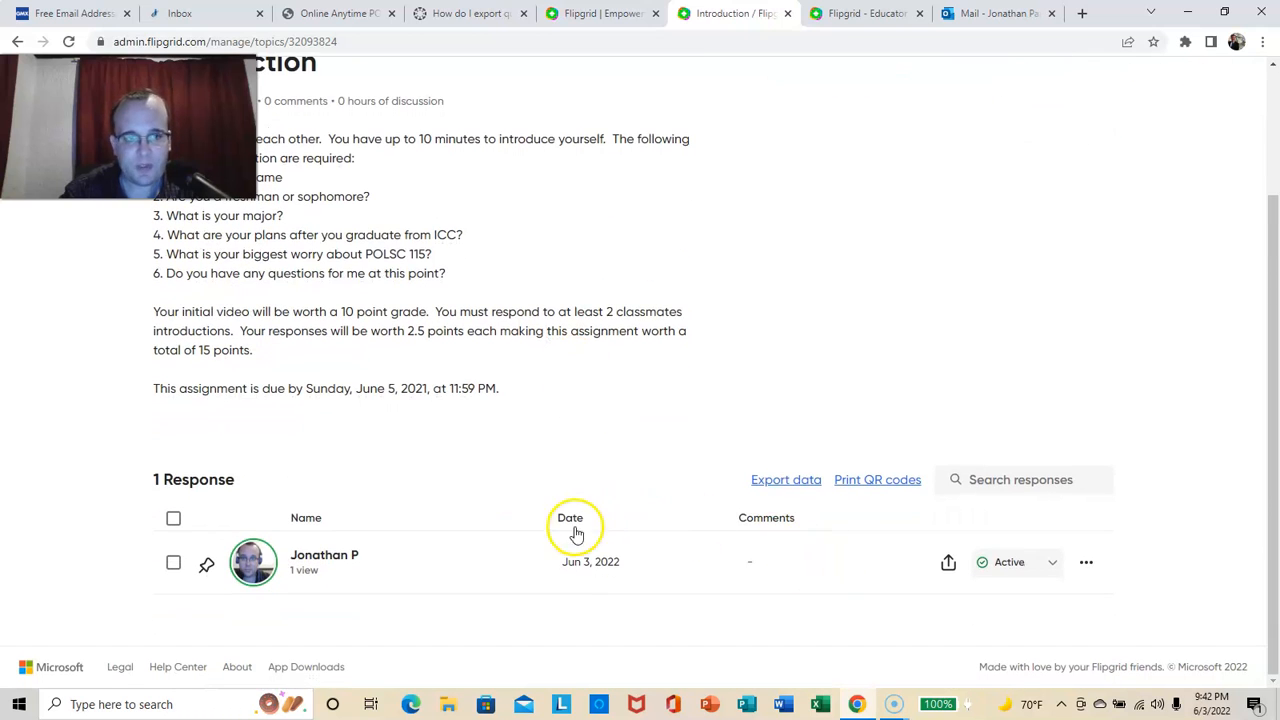
scroll(up, 3)
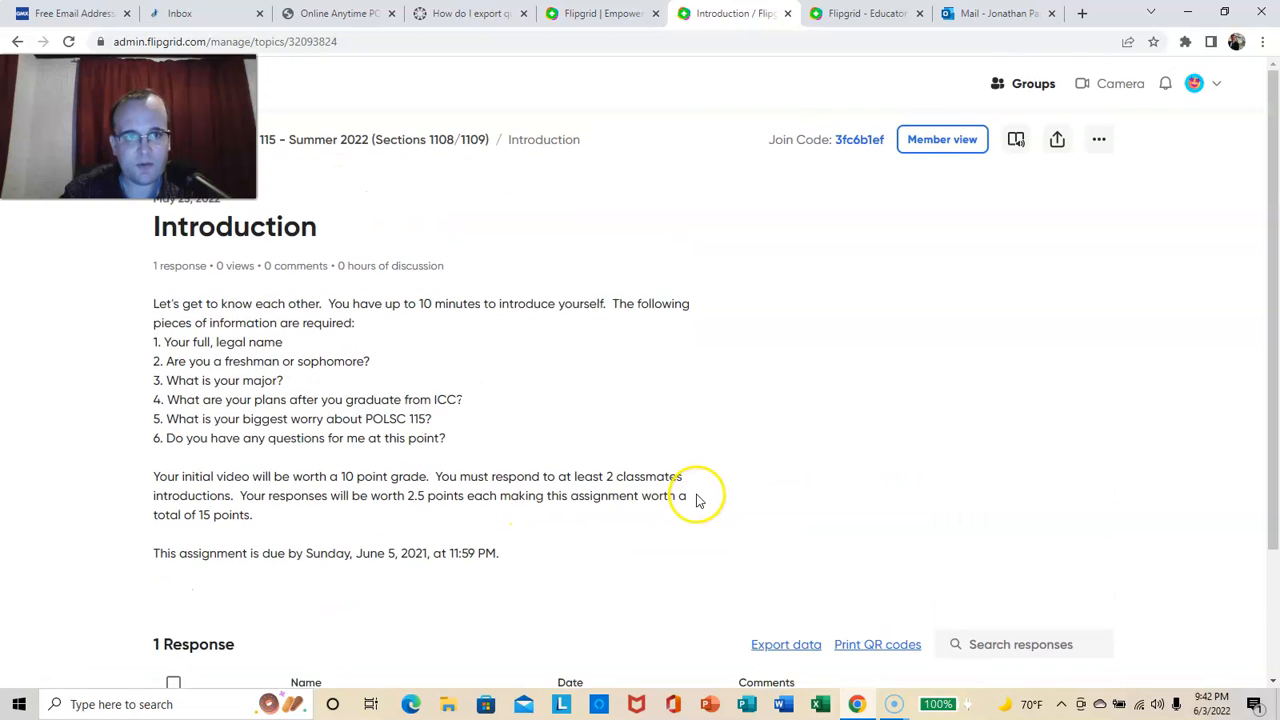
scroll(down, 3)
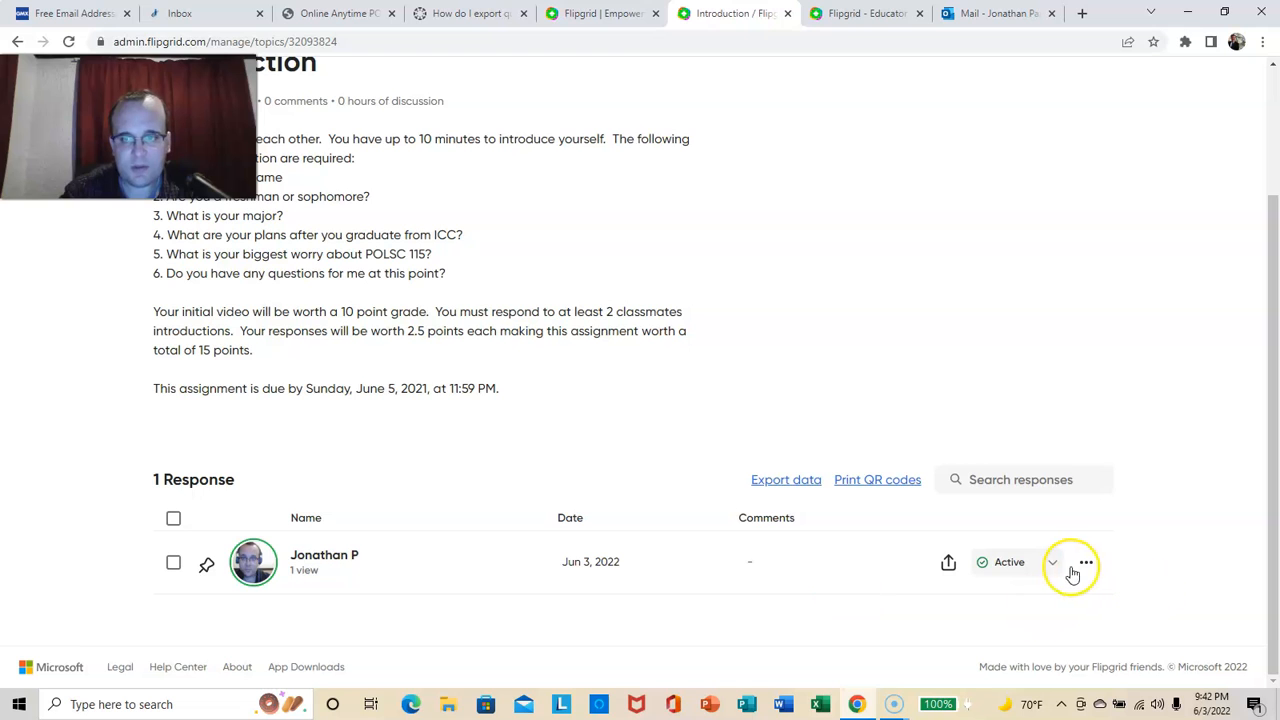
click(1086, 560)
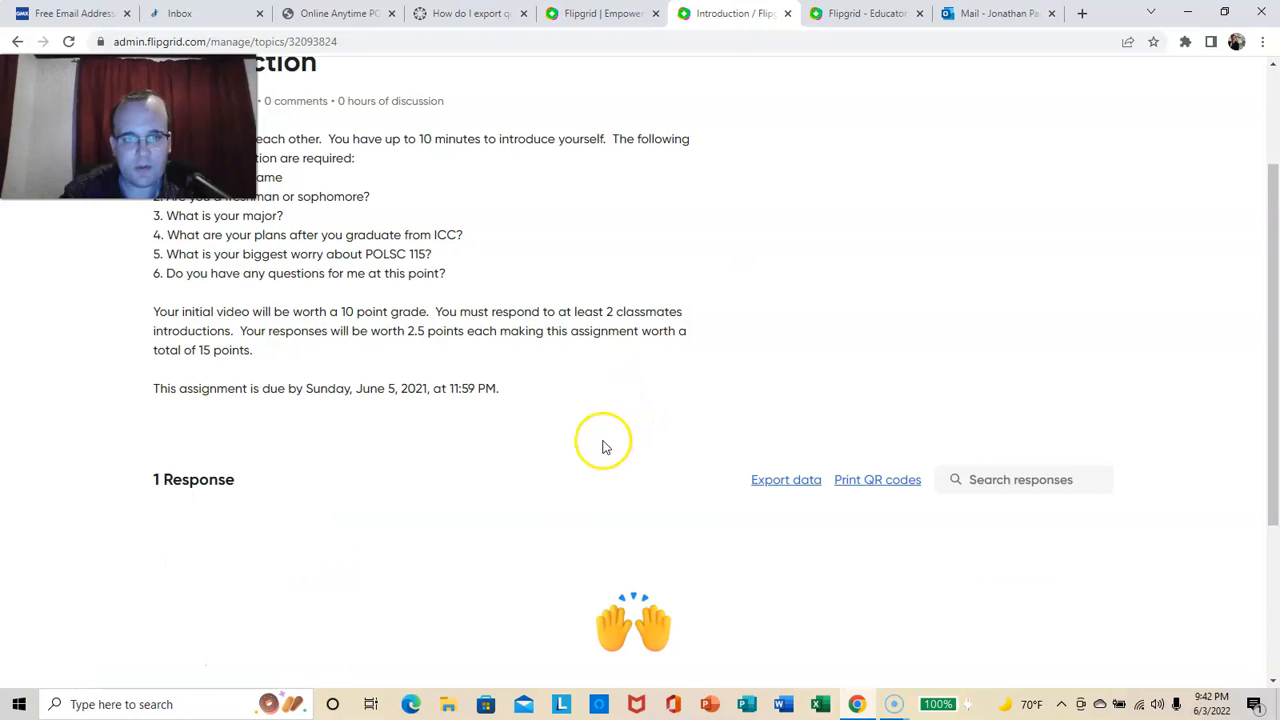
scroll(down, 3)
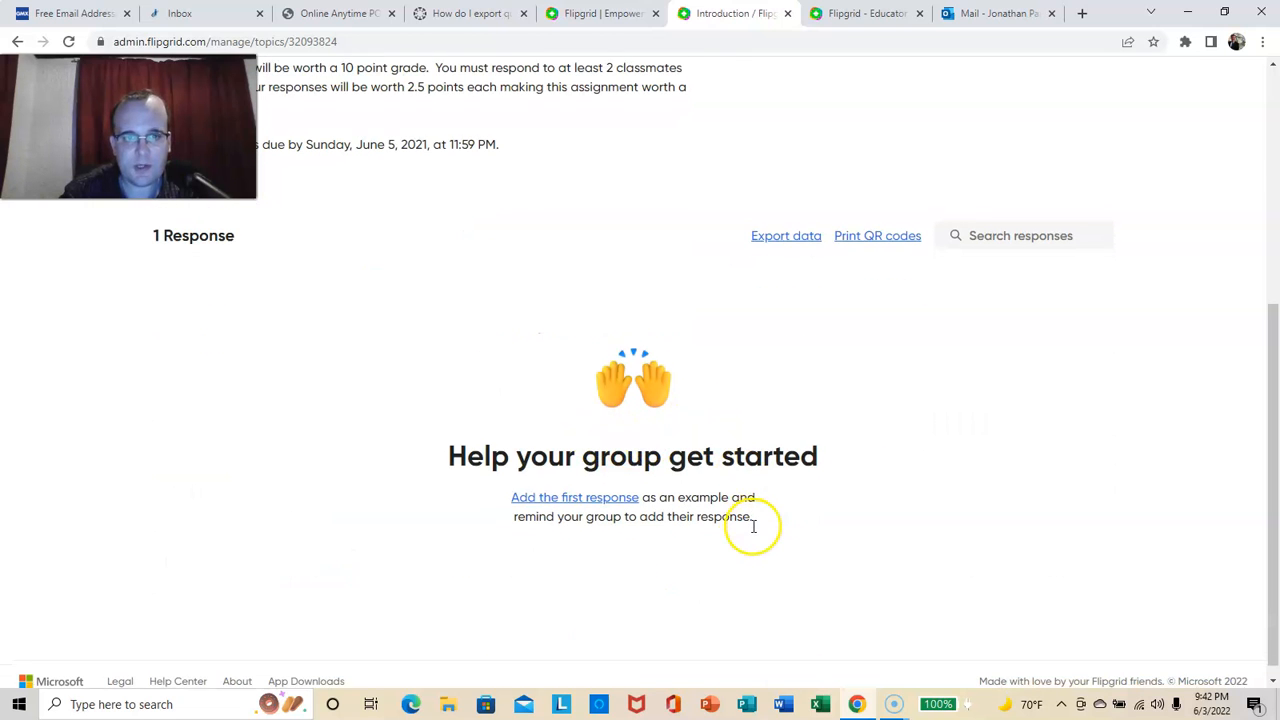
click(574, 496)
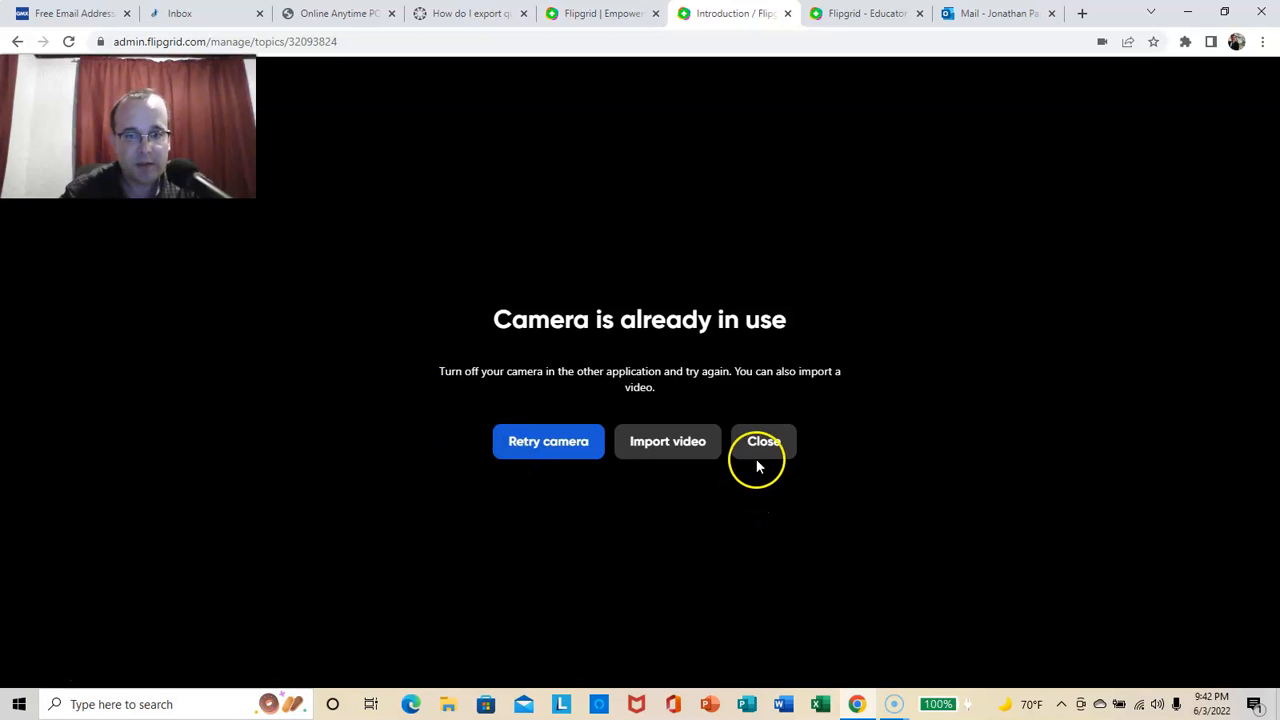
click(764, 442)
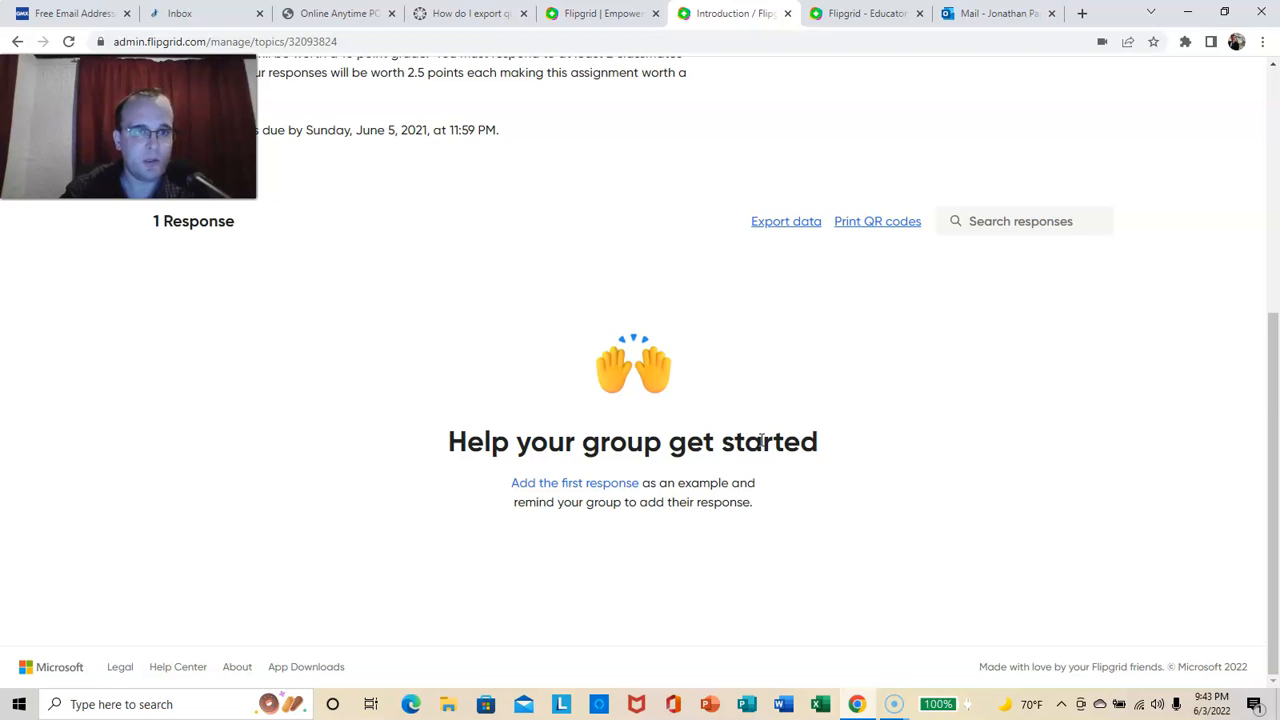
Step: Scroll the Introduction topic page before heading back to the POLSC 115 group's topic list
scroll(up, 3)
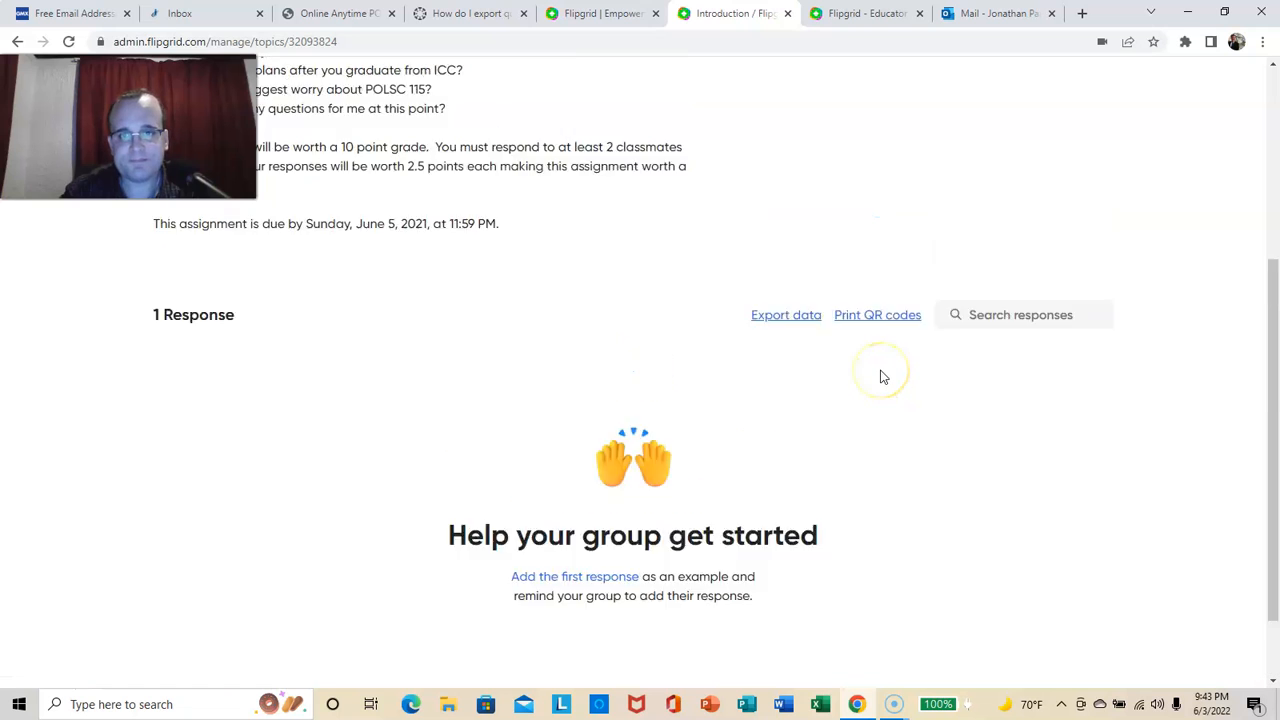
scroll(down, 3)
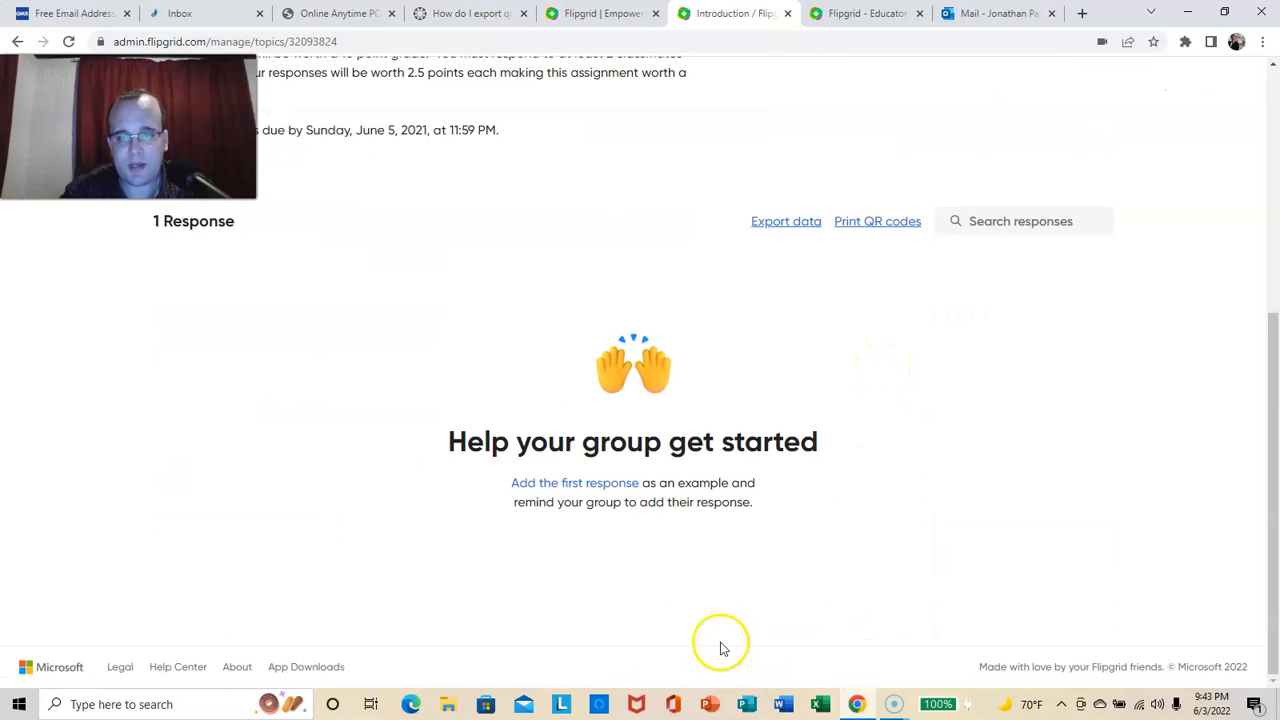
scroll(up, 3)
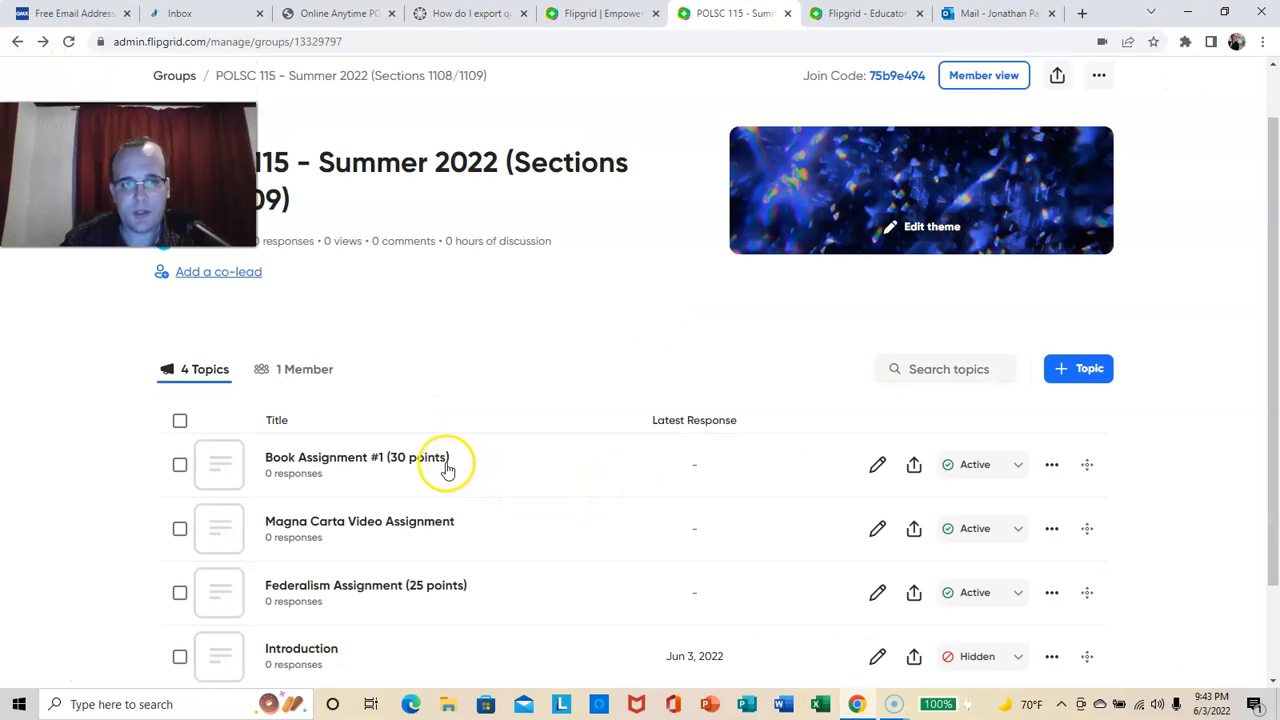
Step: Open Book Assignment #1 and copy its join code
click(324, 456)
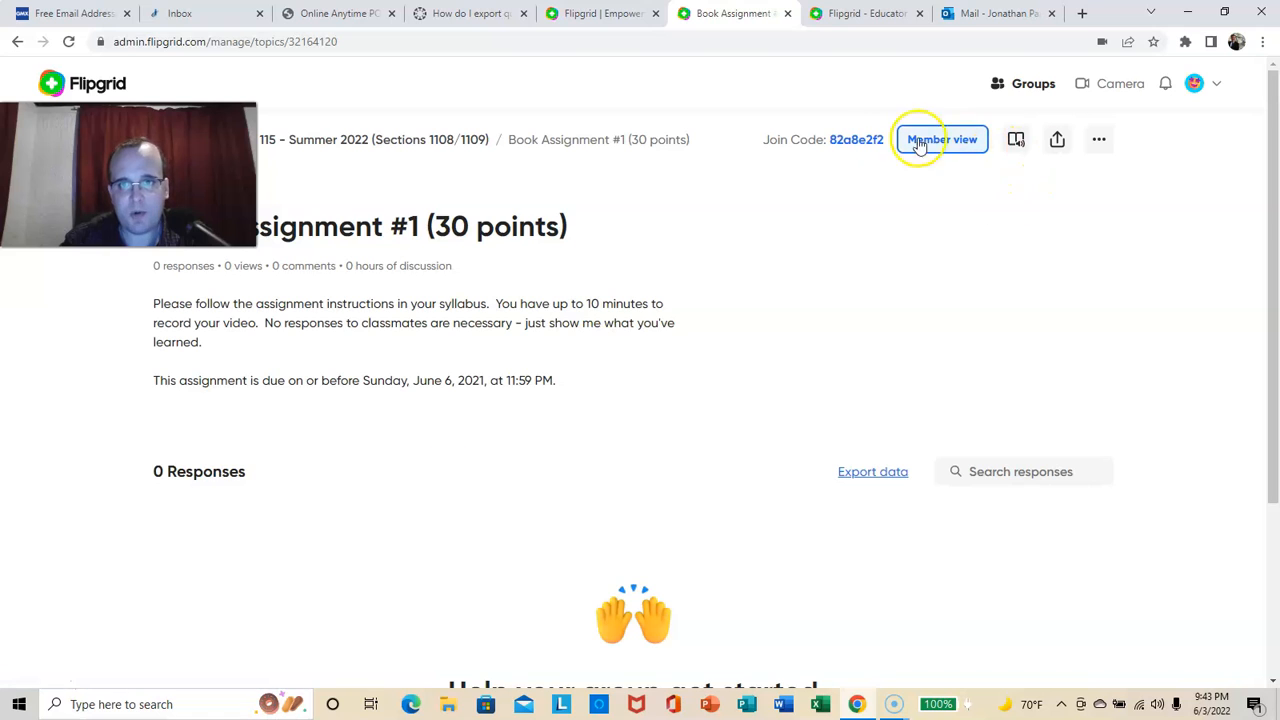
mouse_move(856, 140)
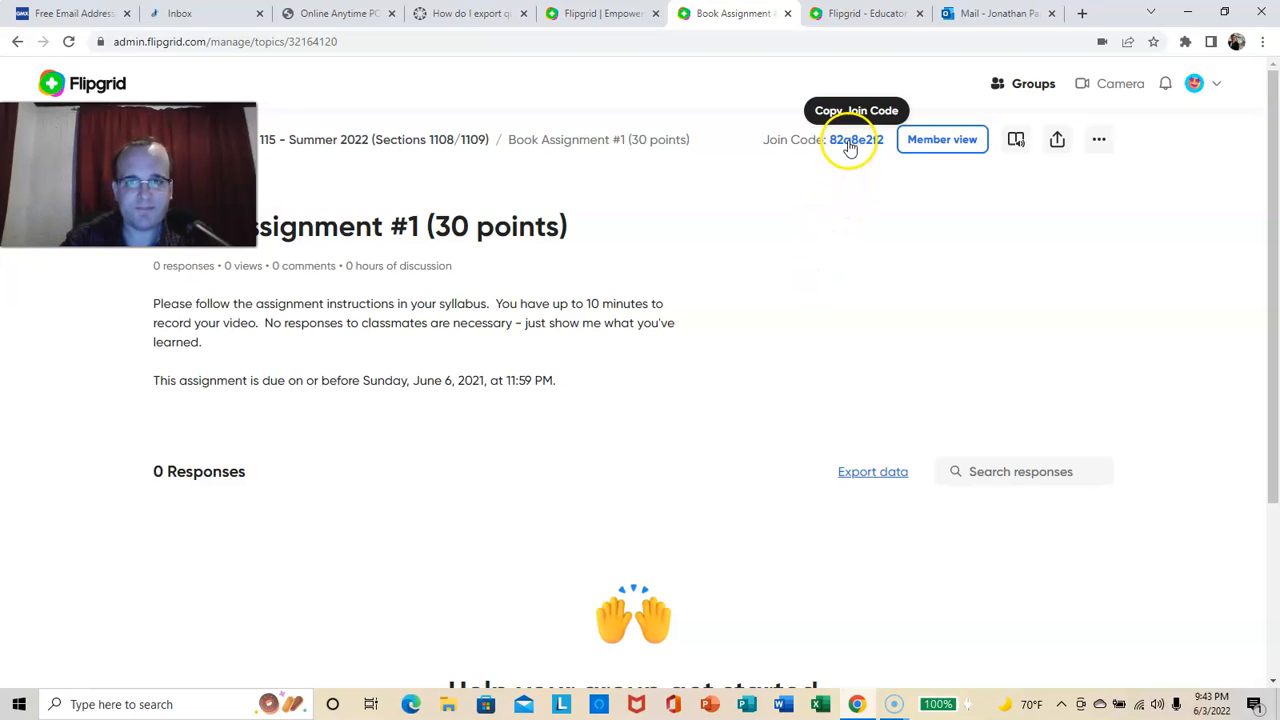
mouse_move(770, 220)
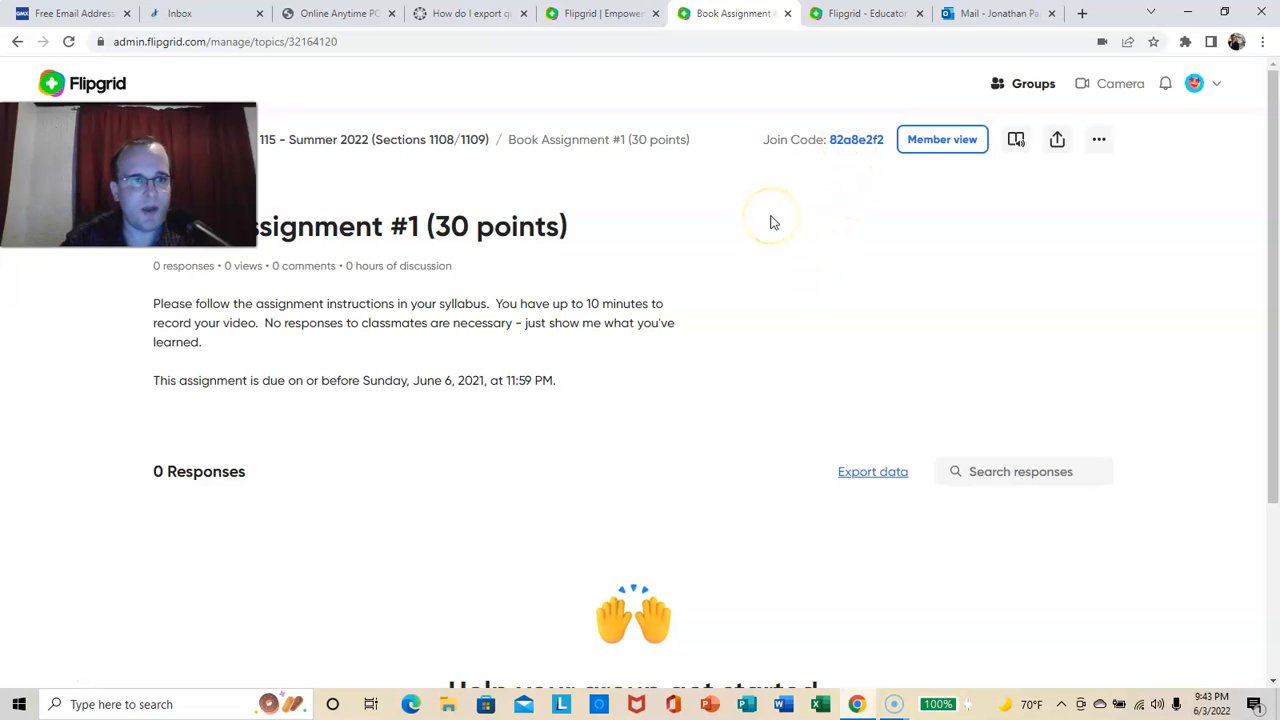
mouse_move(1084, 12)
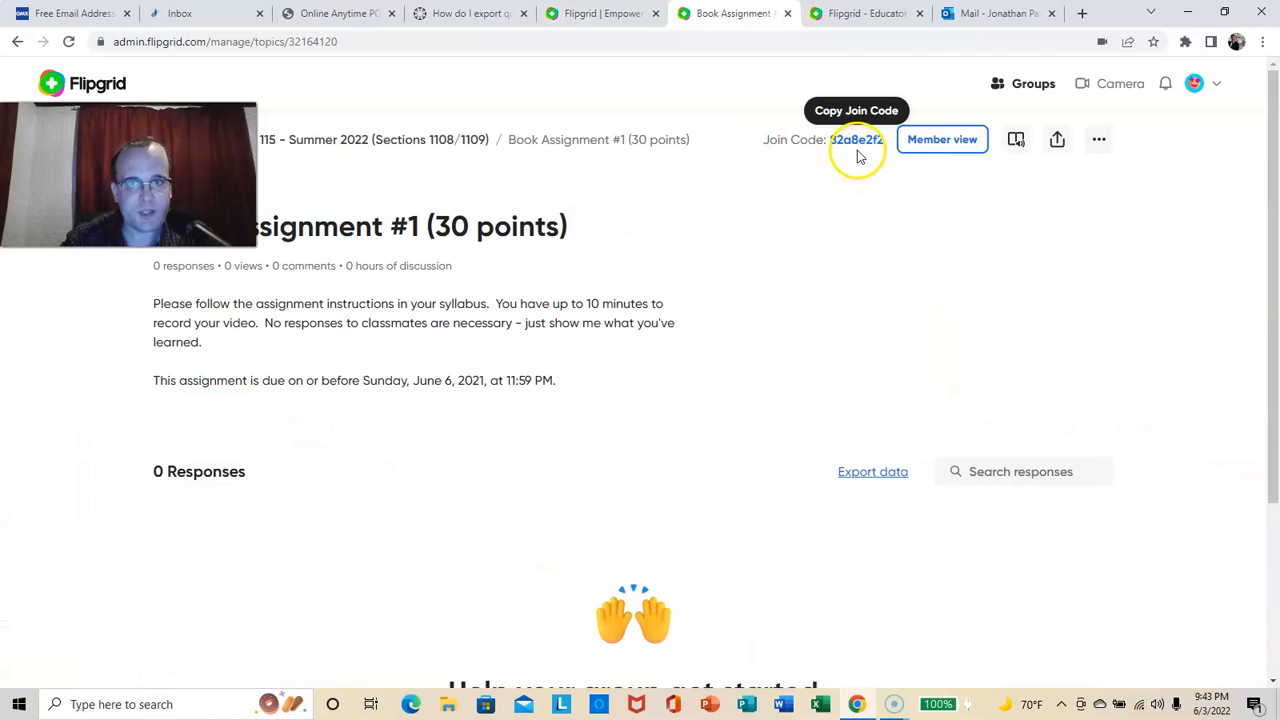
click(856, 140)
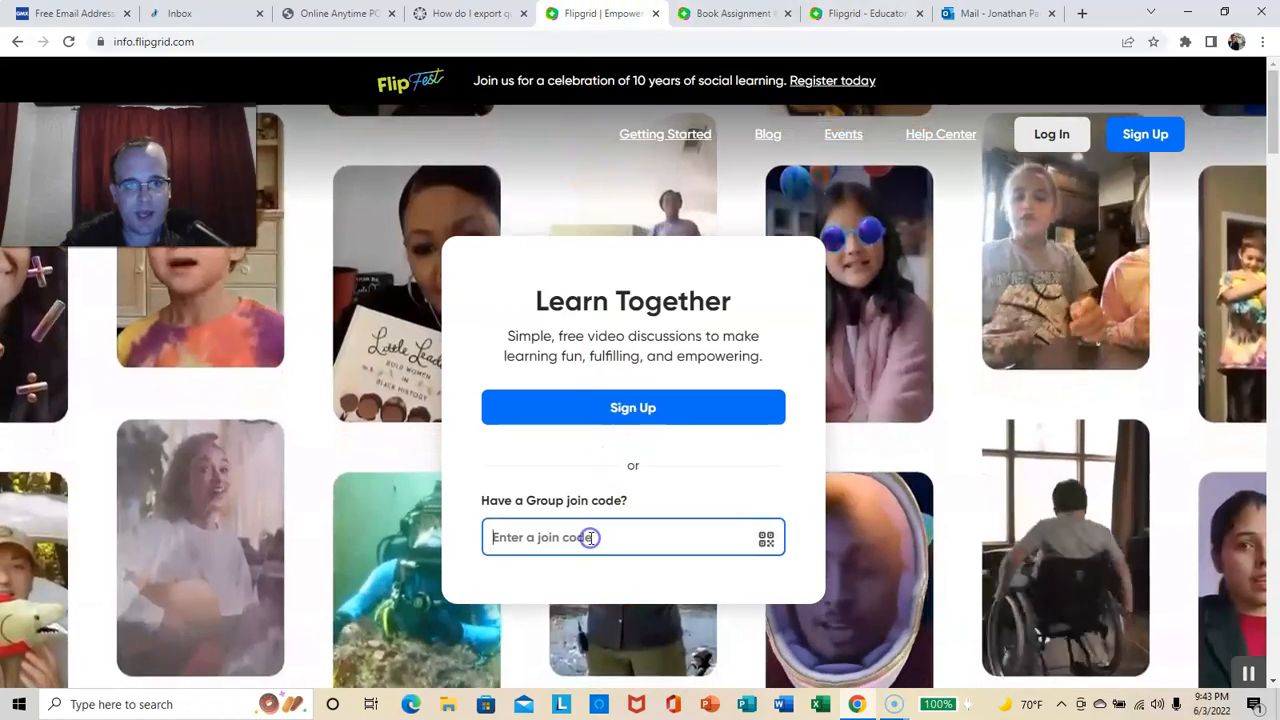
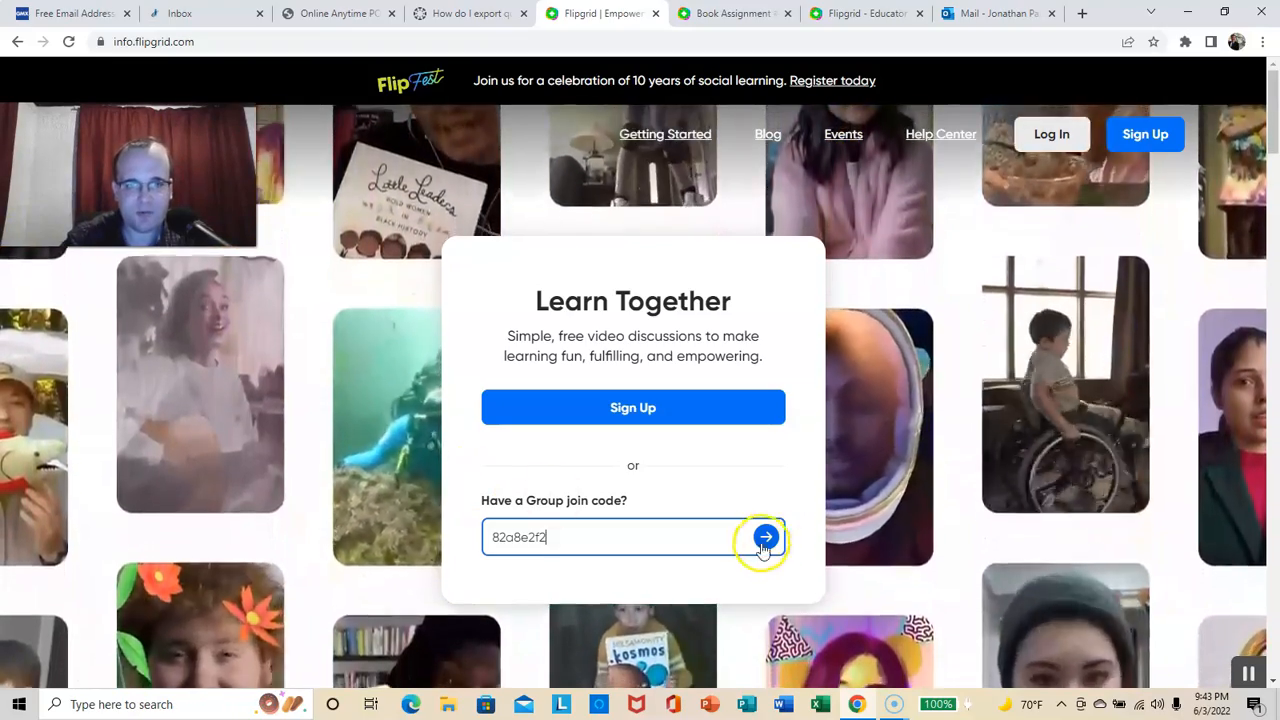
click(764, 536)
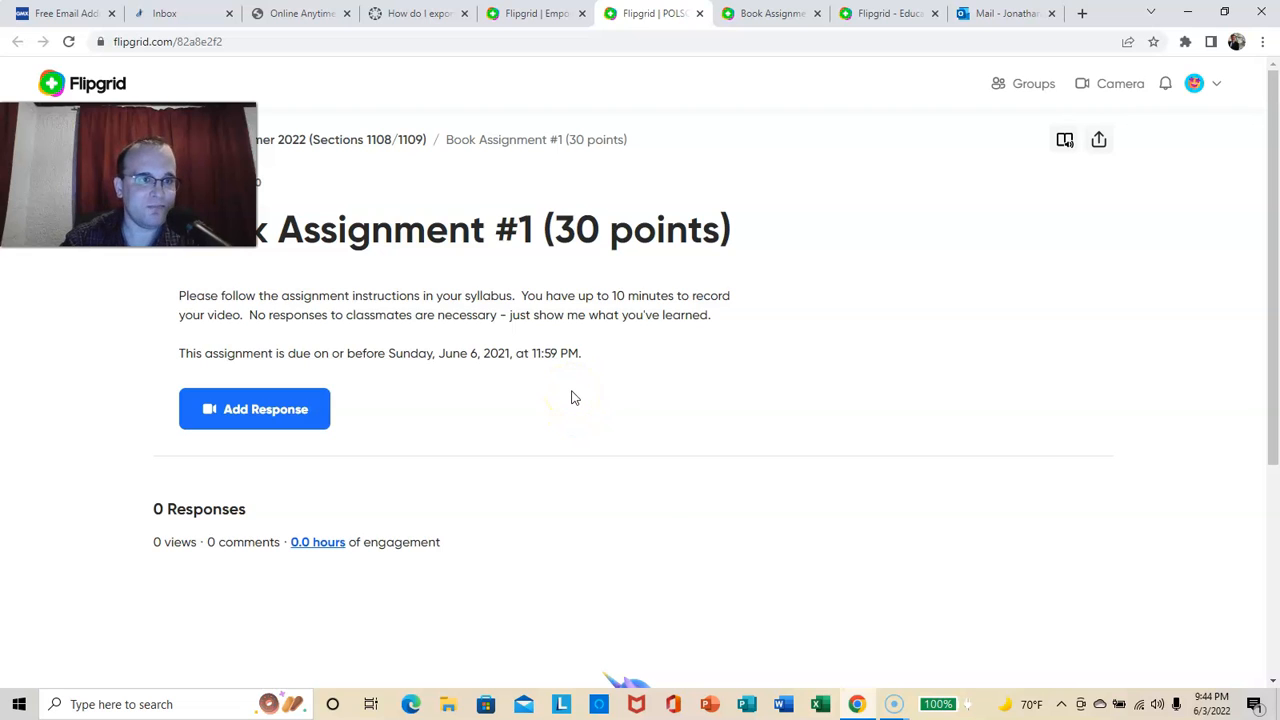
mouse_move(900, 596)
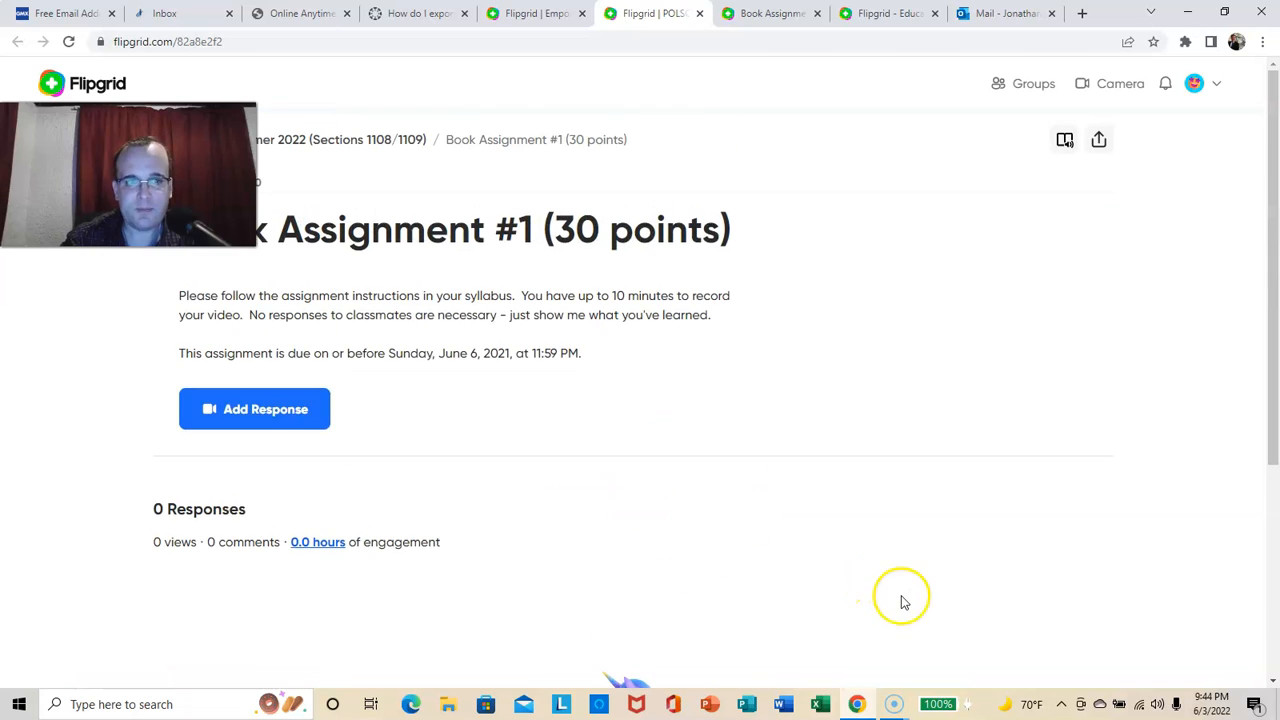
mouse_move(804, 560)
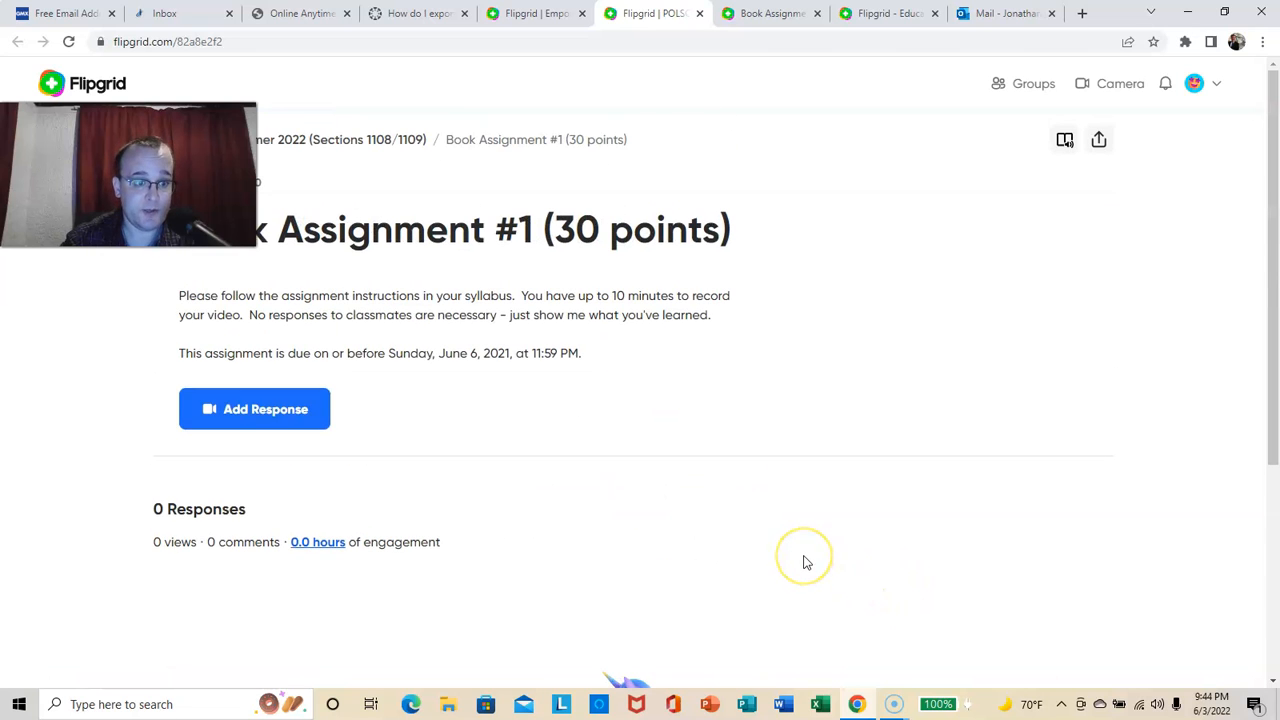
mouse_move(720, 524)
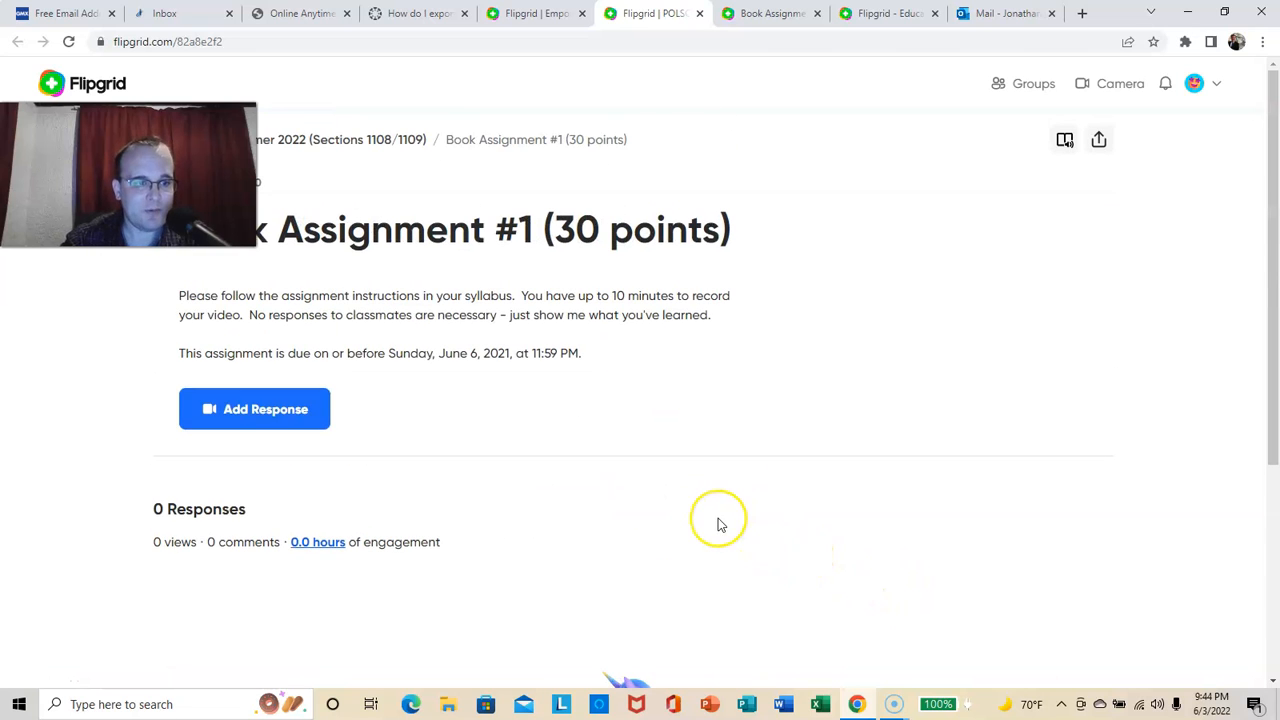
mouse_move(720, 524)
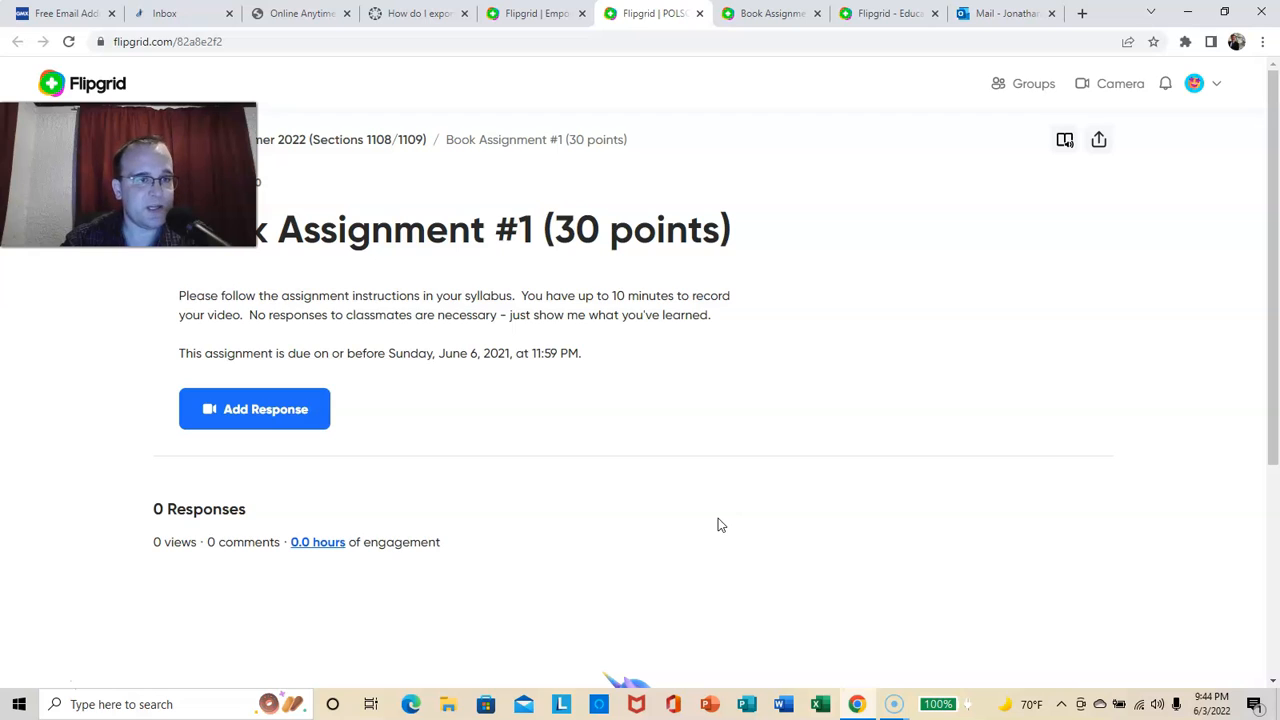
mouse_move(604, 430)
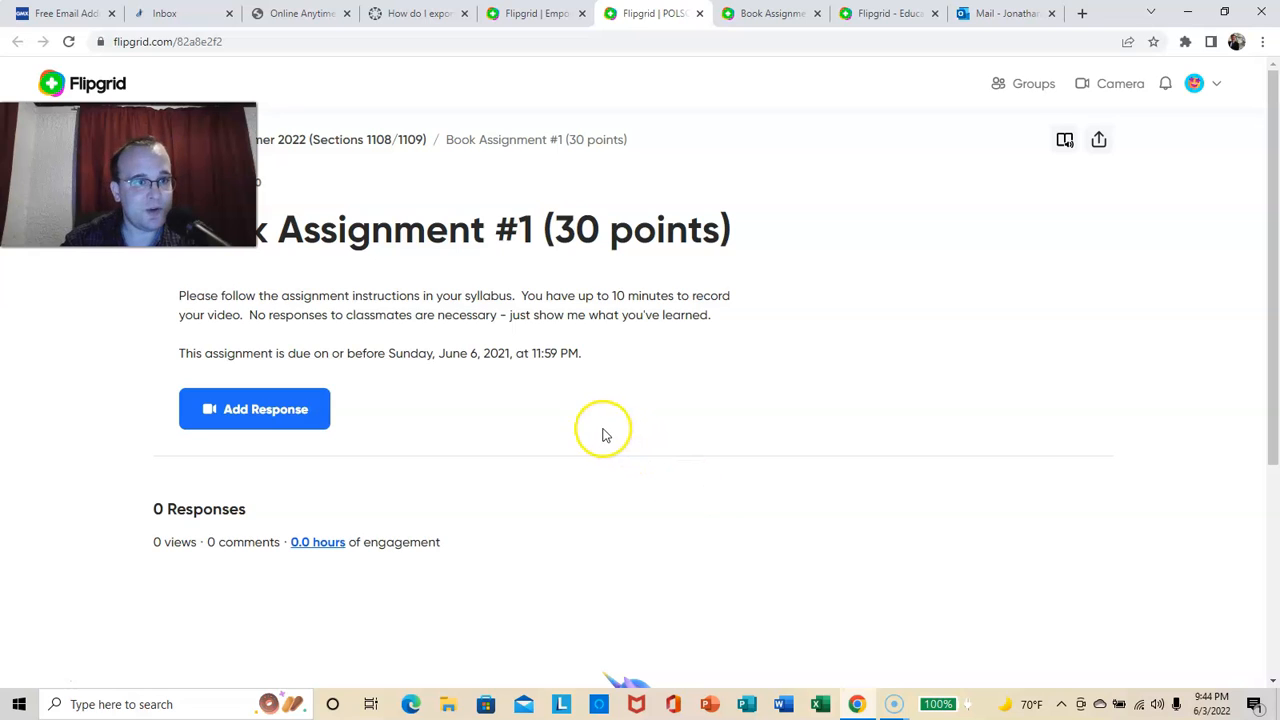
mouse_move(590, 426)
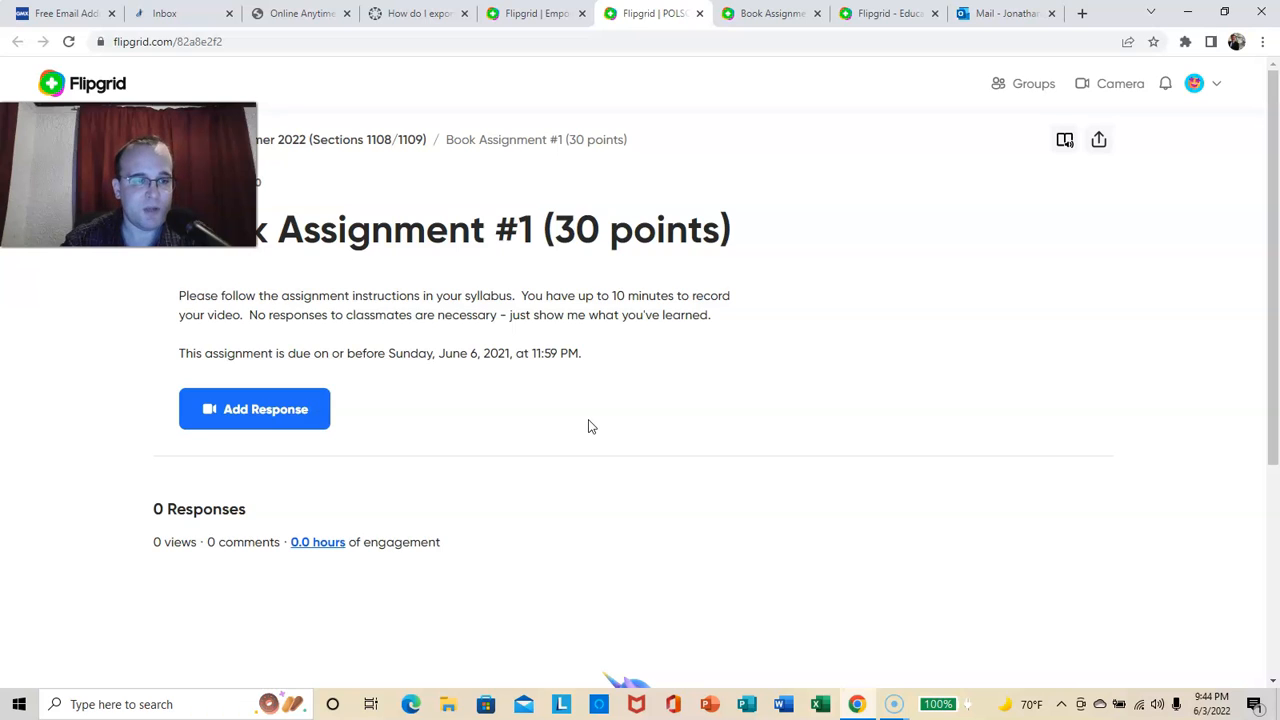
mouse_move(530, 478)
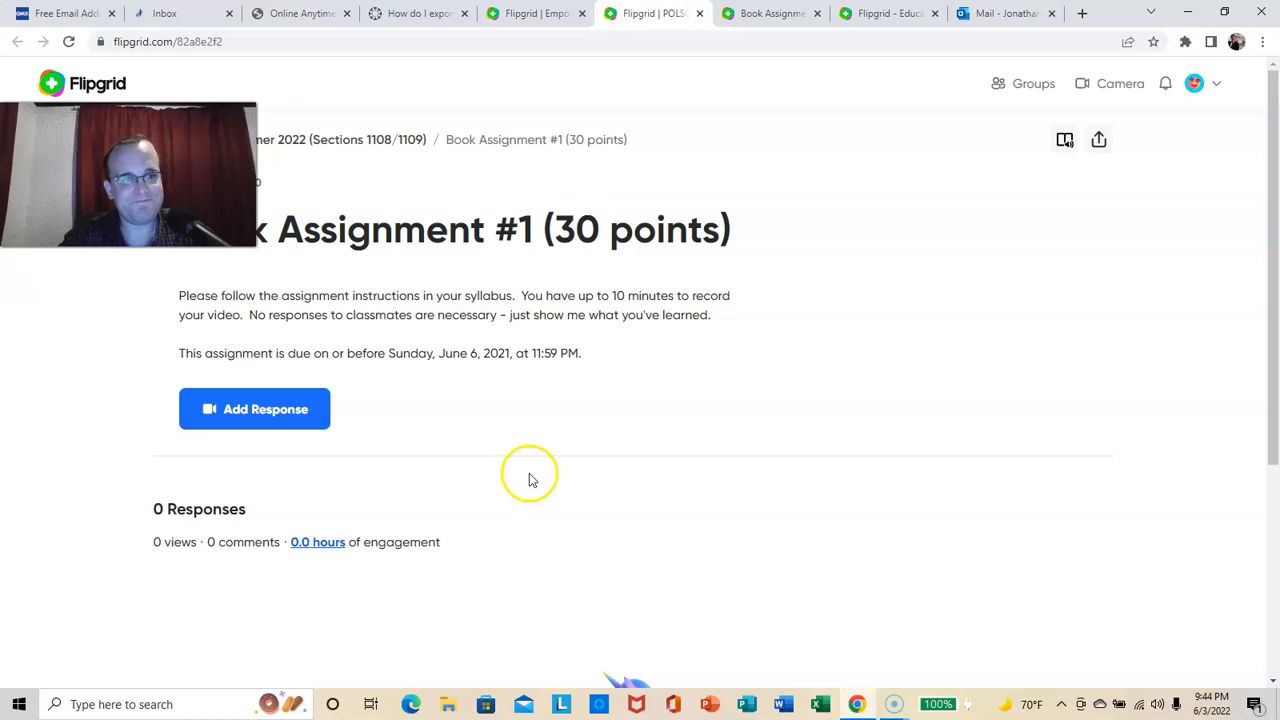
mouse_move(400, 580)
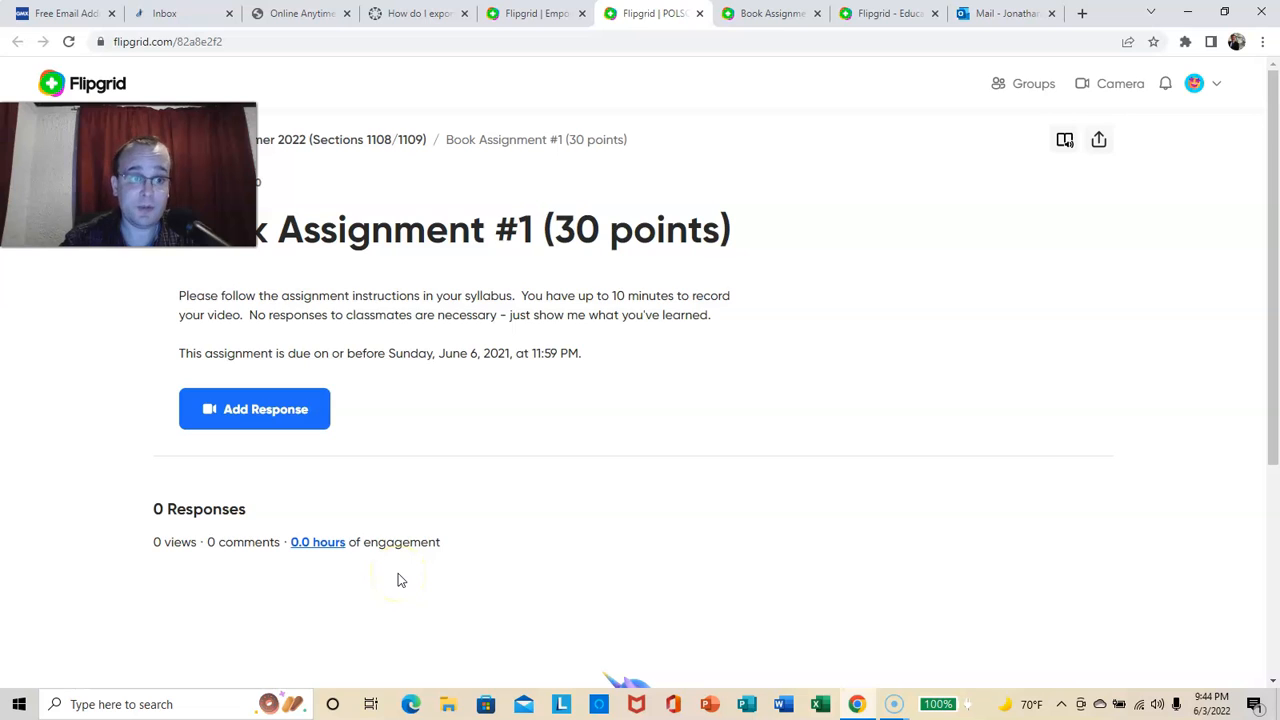
mouse_move(140, 450)
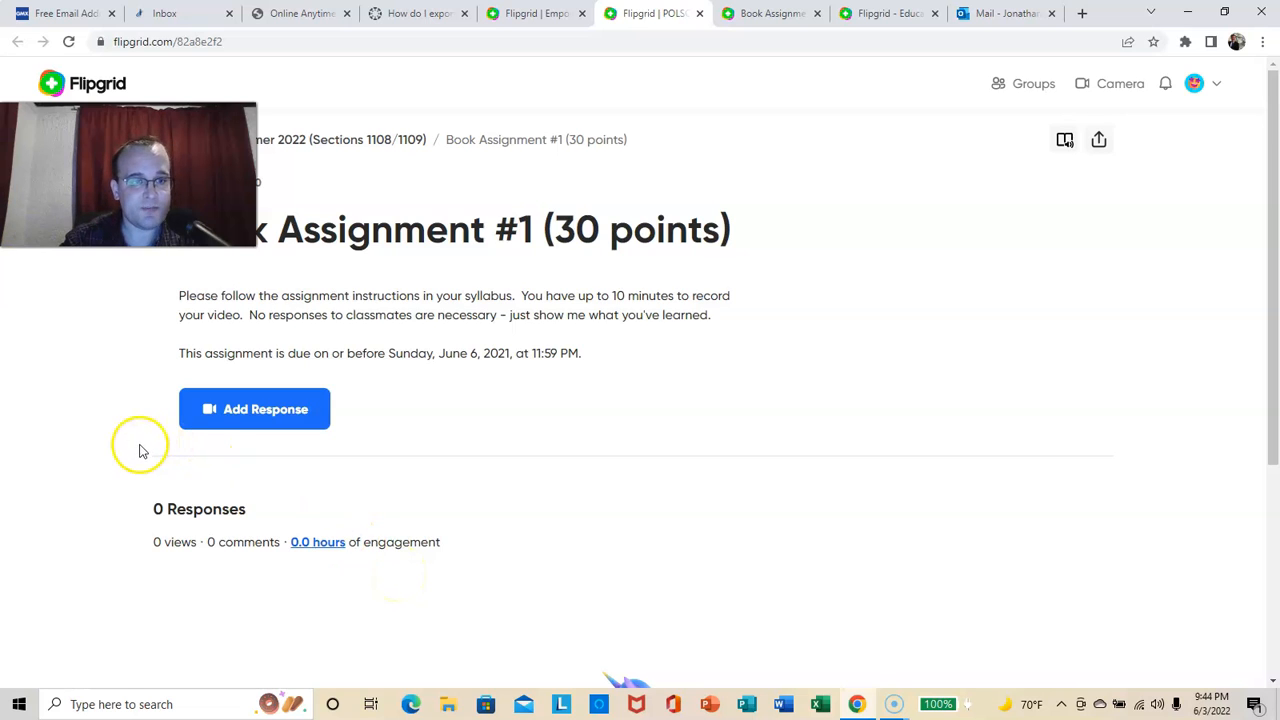